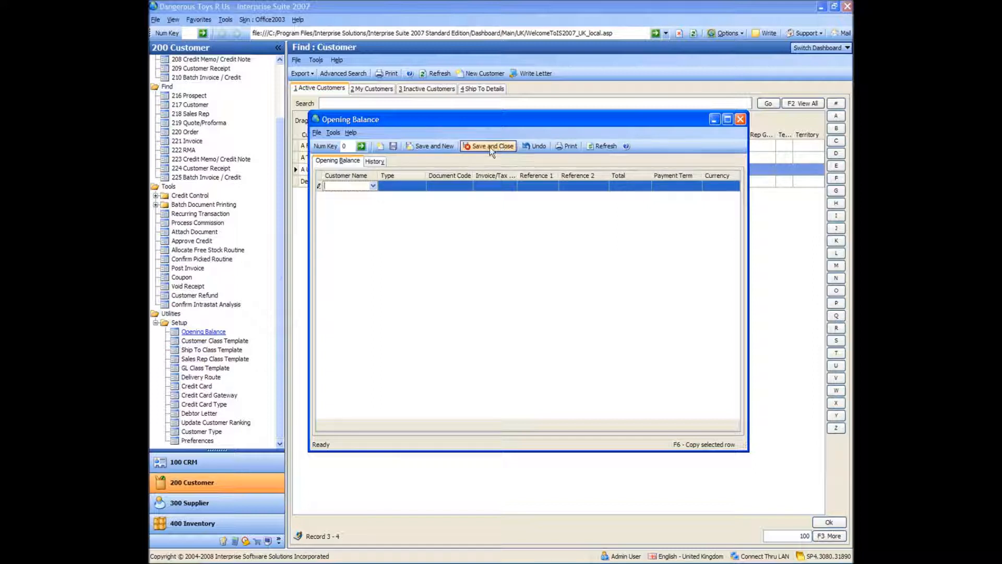
mouse_move(490, 145)
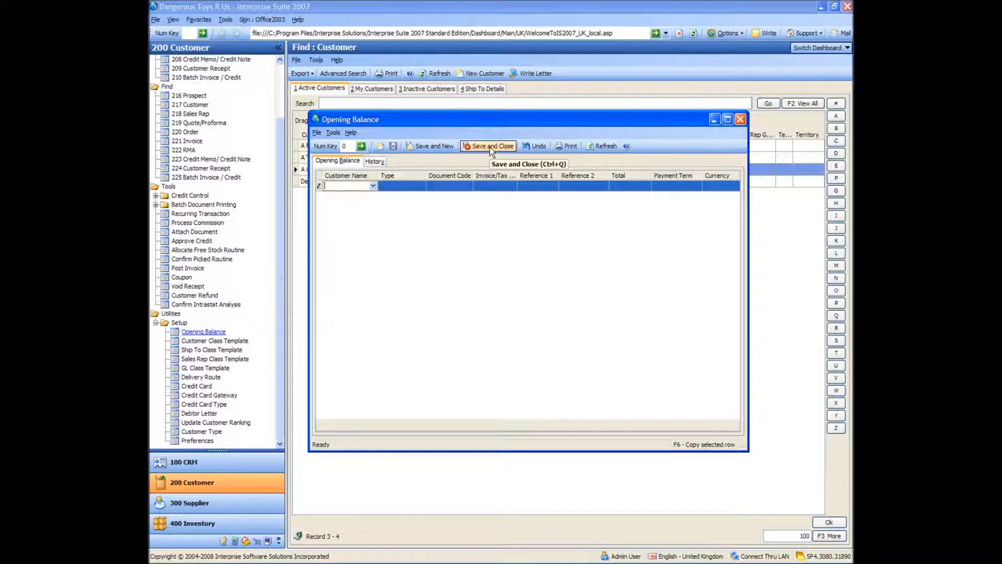
Save and close the empty Opening Balance form, then switch to System Manager
click(492, 146)
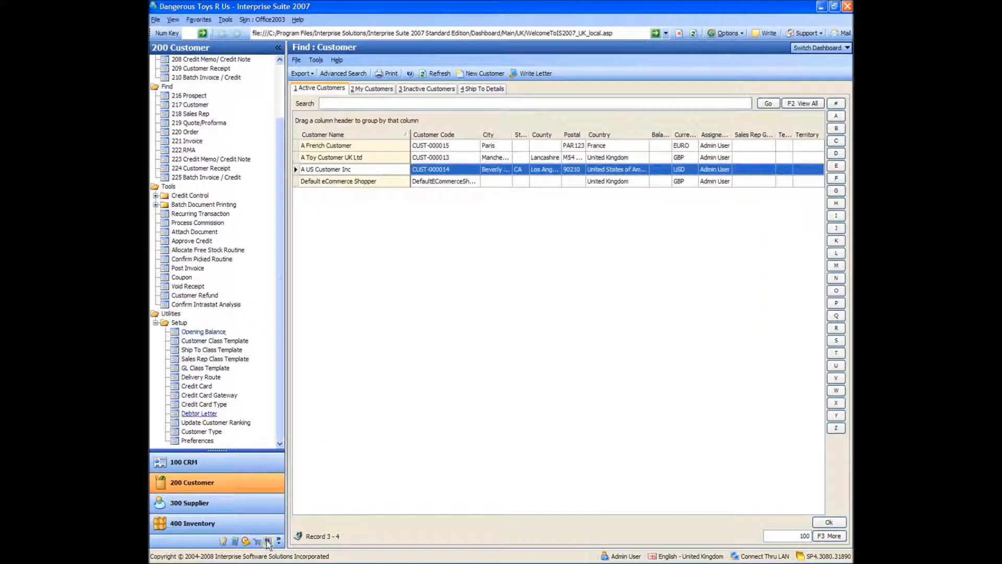
click(267, 541)
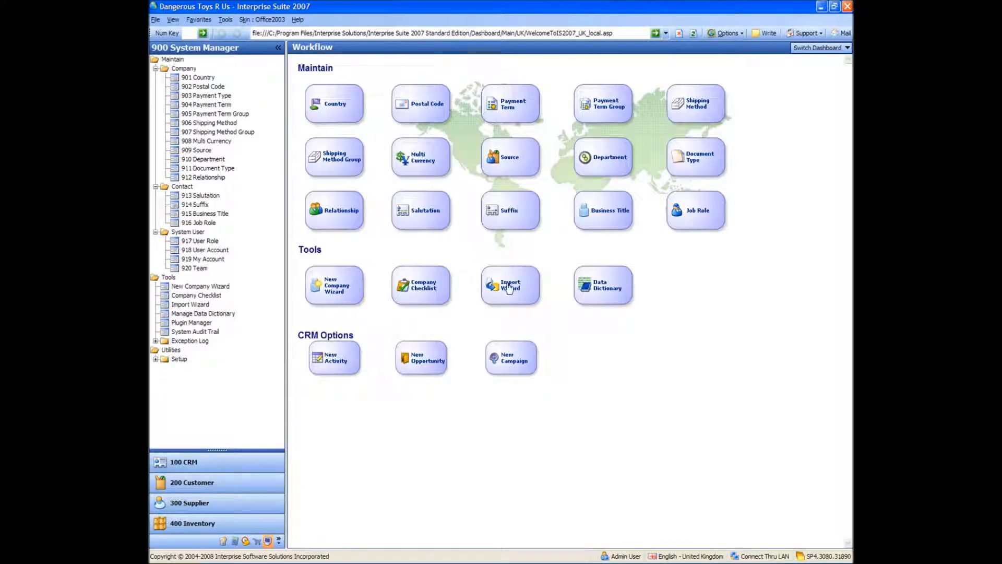
Launch the Import Wizard and choose Customer to list CustomerOpeningBalances and Customers
click(510, 285)
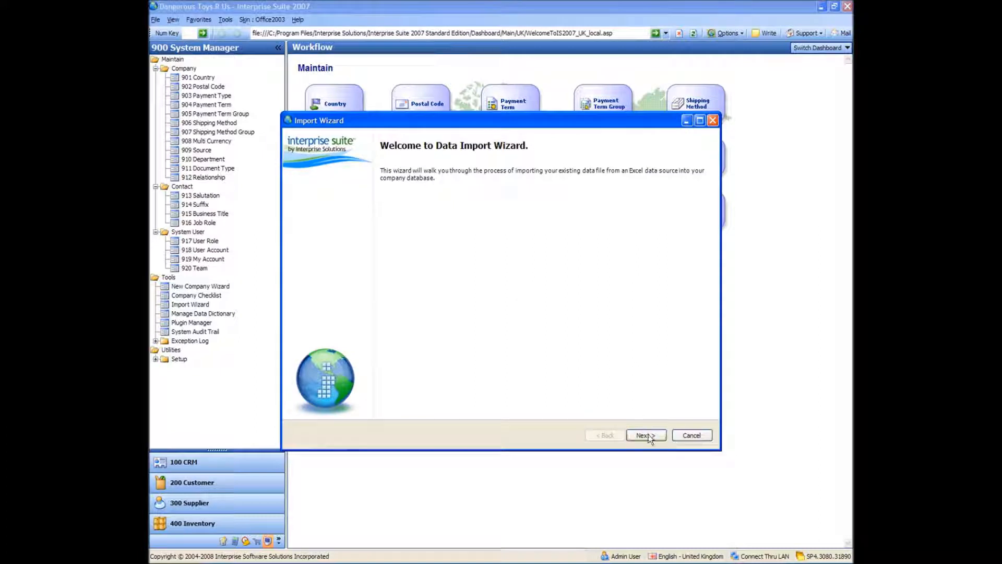
click(645, 435)
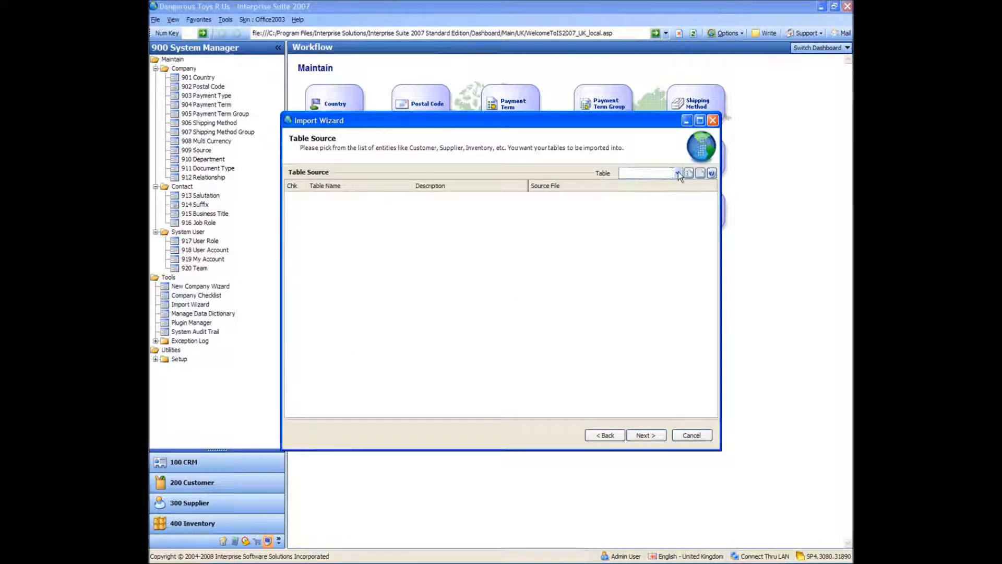
click(677, 173)
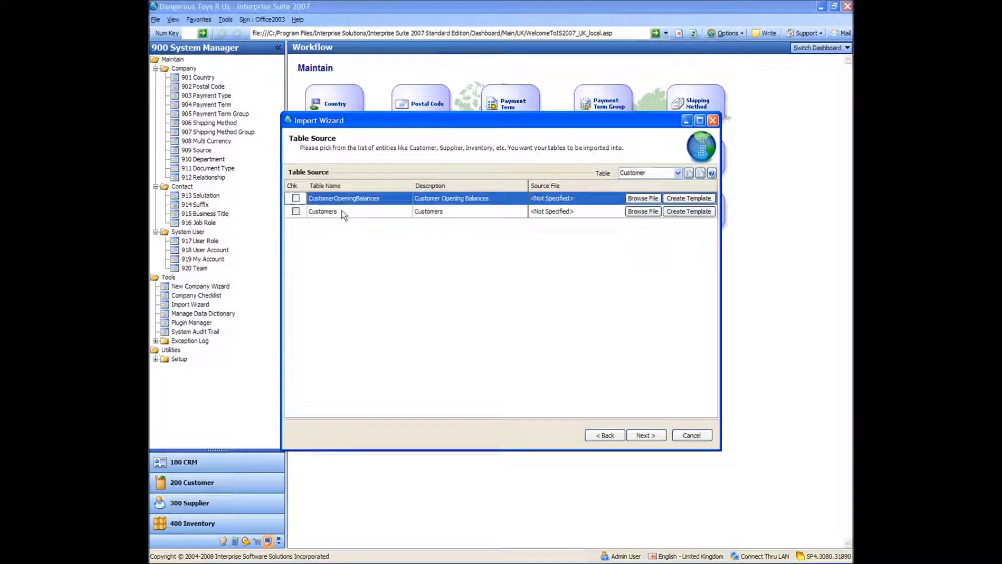
mouse_move(642, 211)
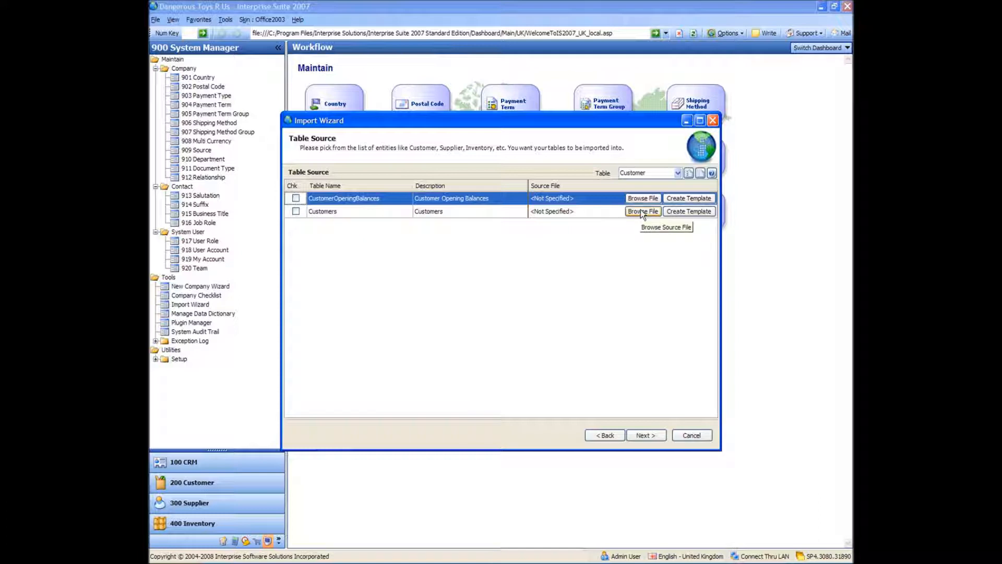
Browse the Import Files folder for the Customers source, settling on Customers Import.xls
click(643, 211)
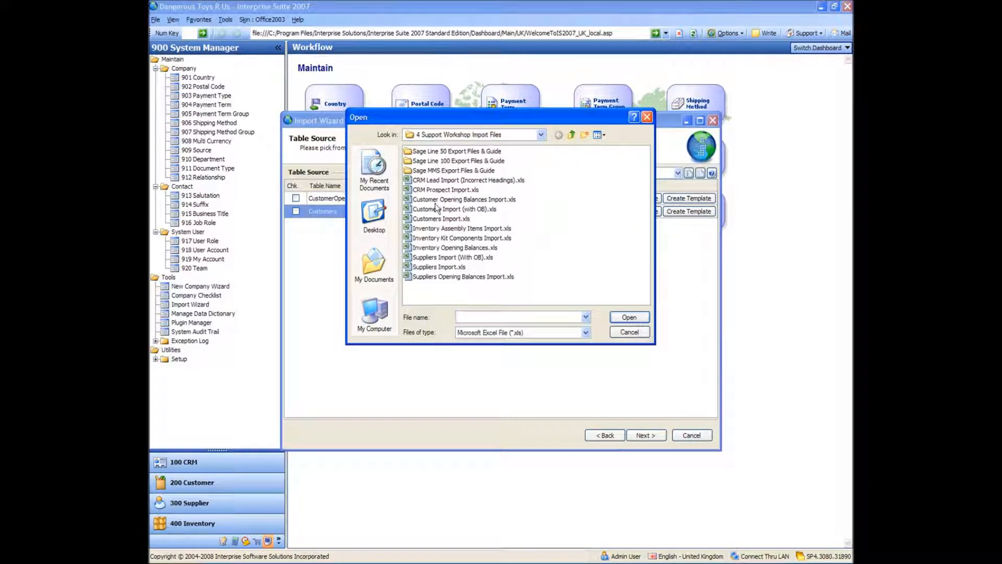
click(464, 199)
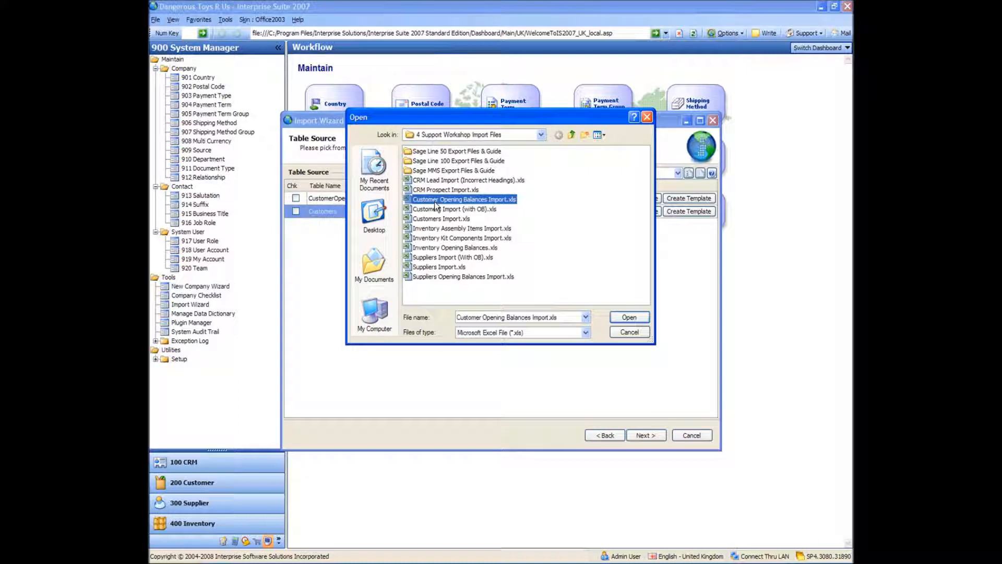
click(455, 209)
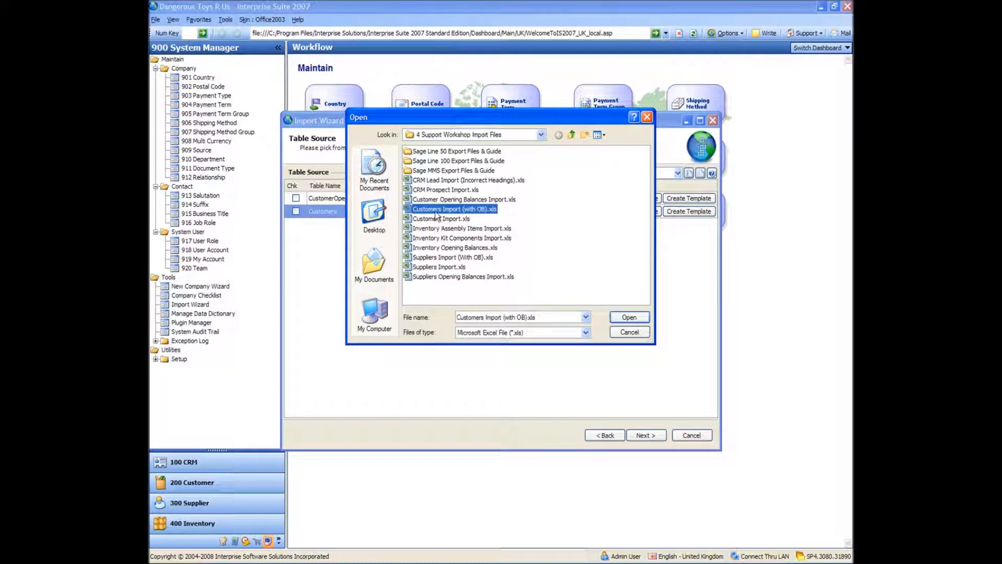
click(440, 218)
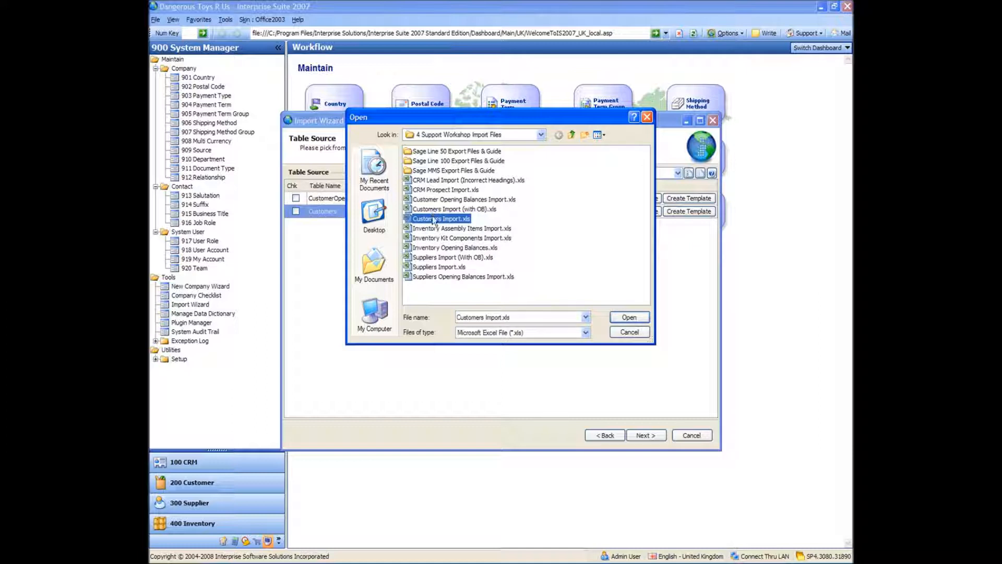
click(453, 209)
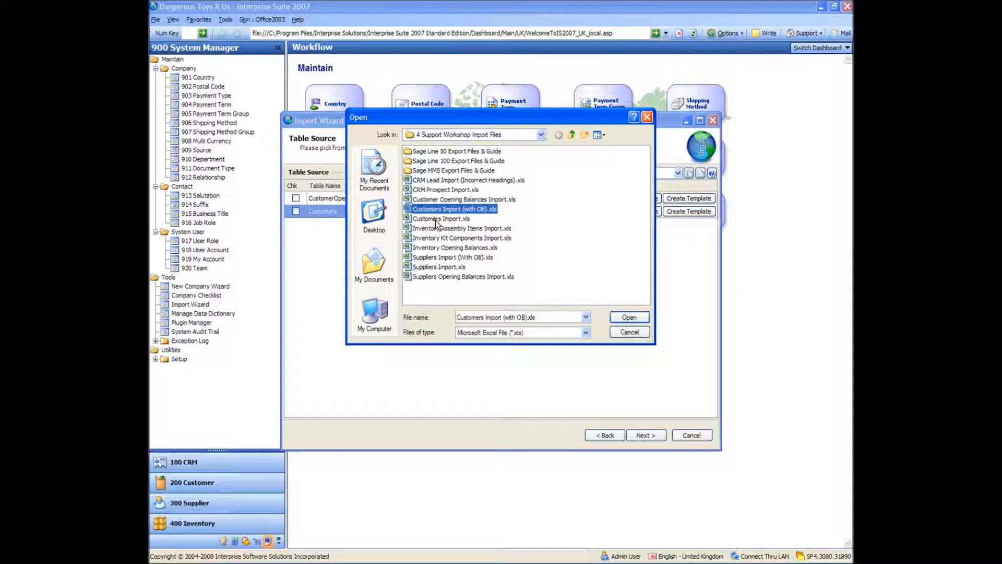
click(441, 219)
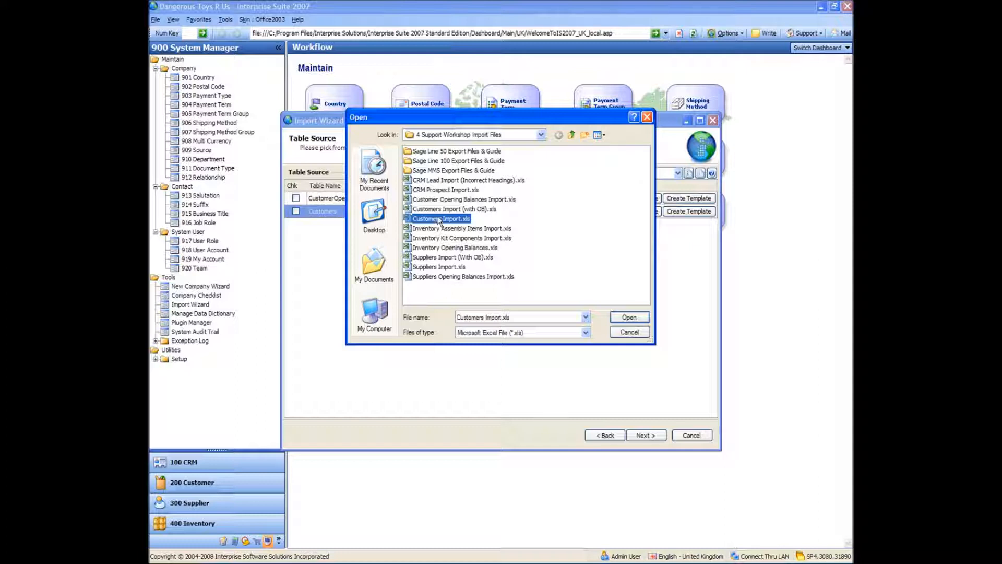
click(454, 209)
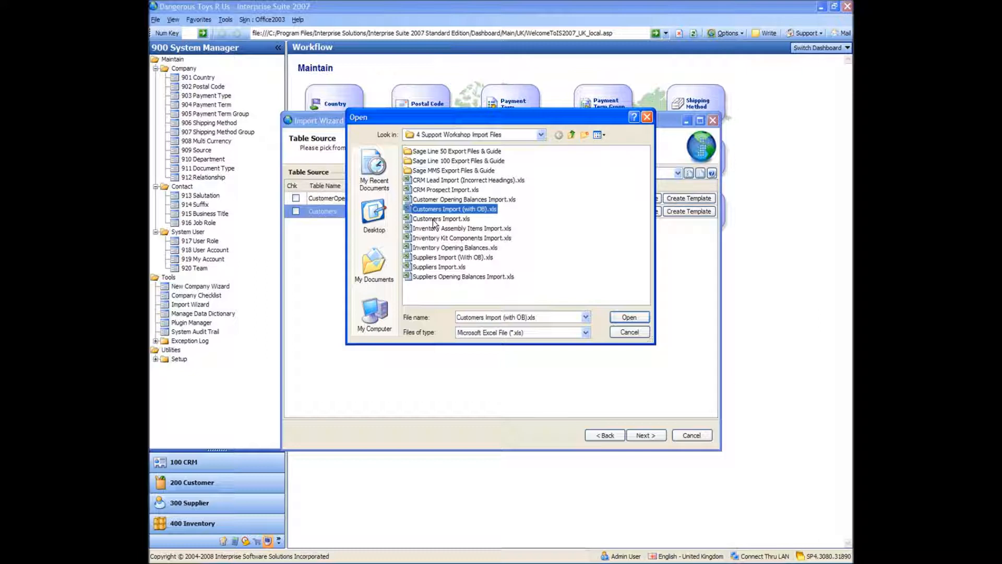
mouse_move(439, 201)
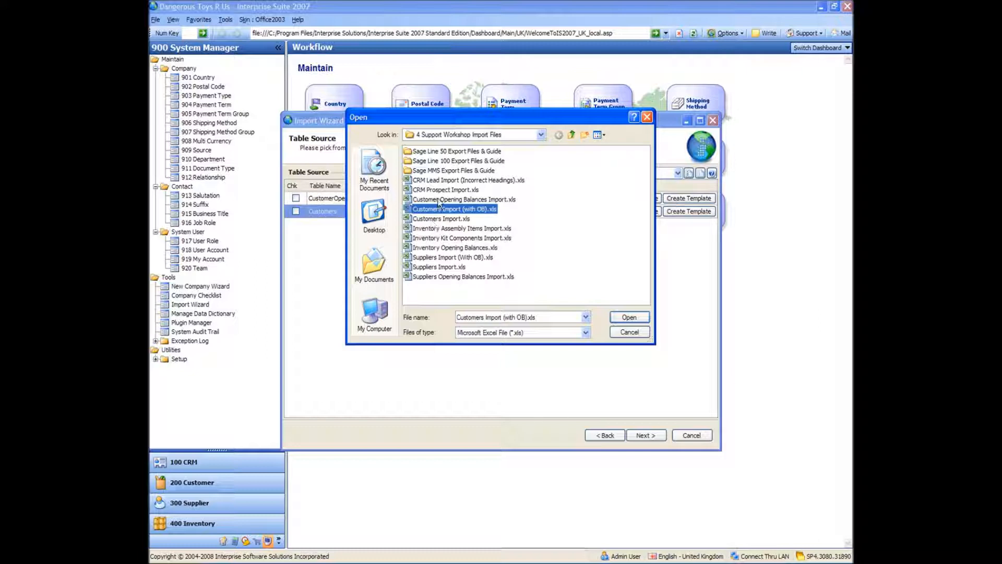
click(464, 199)
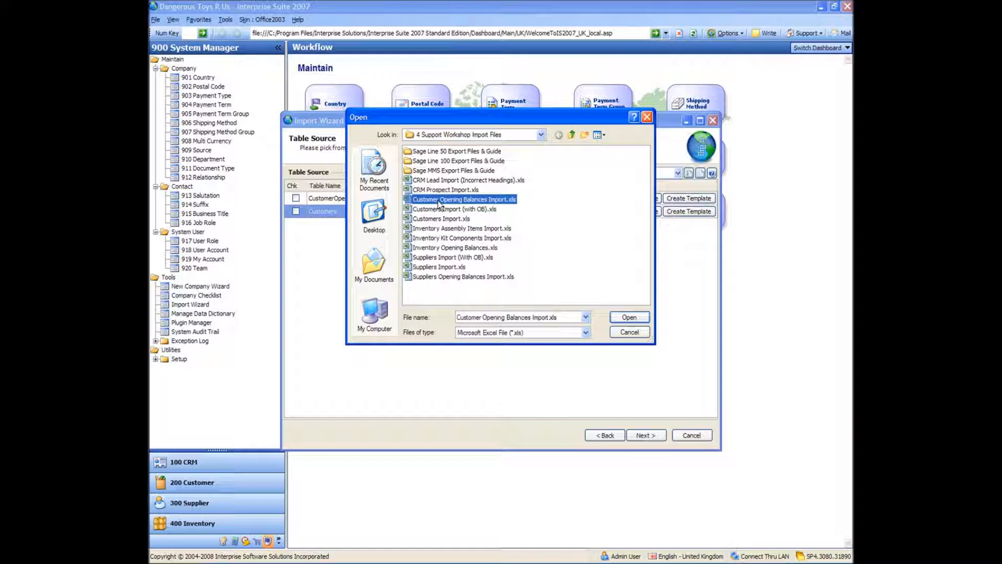
click(440, 219)
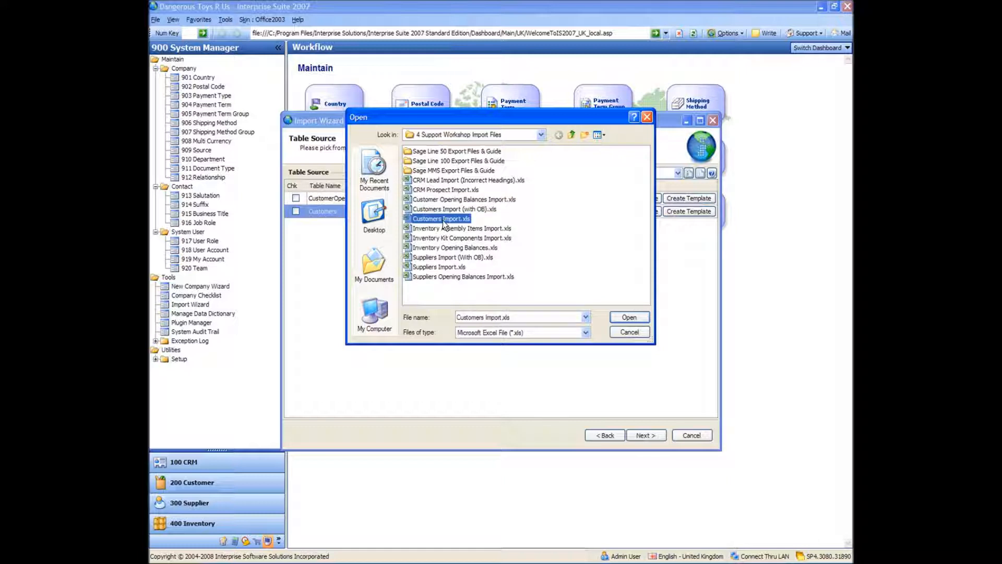
Import Customers from Customers Import.xls and acknowledge the successful-import message
click(627, 317)
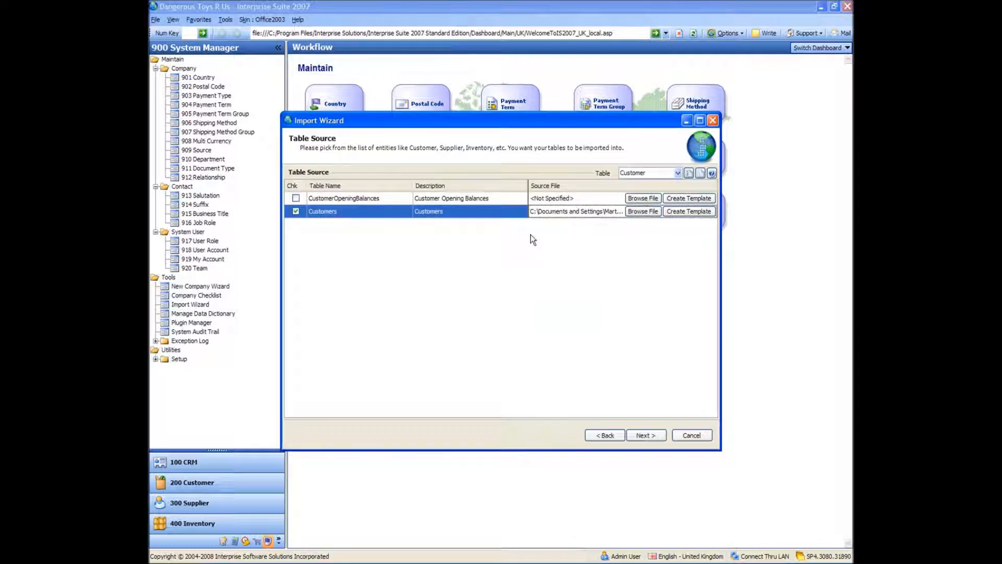
mouse_move(617, 222)
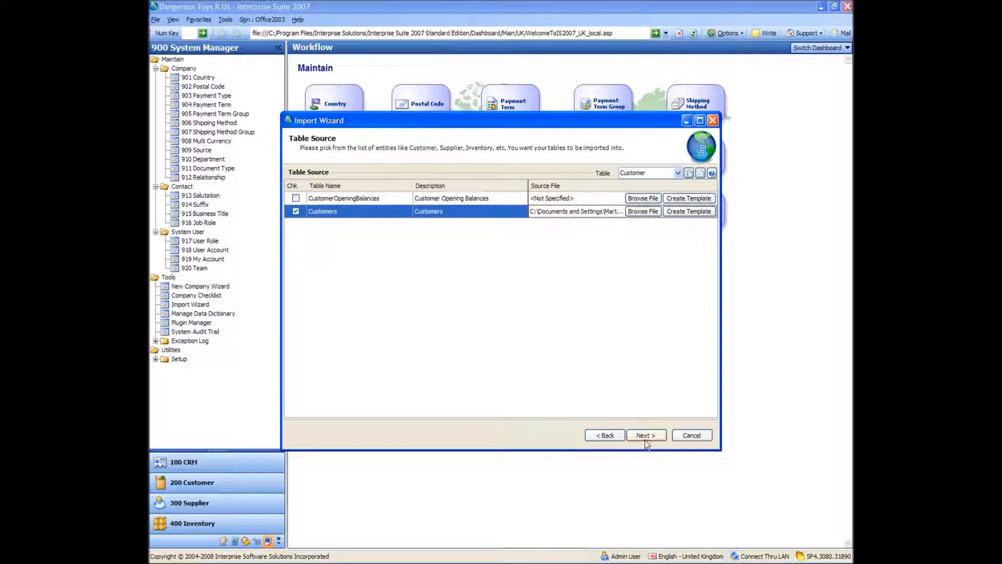
click(645, 434)
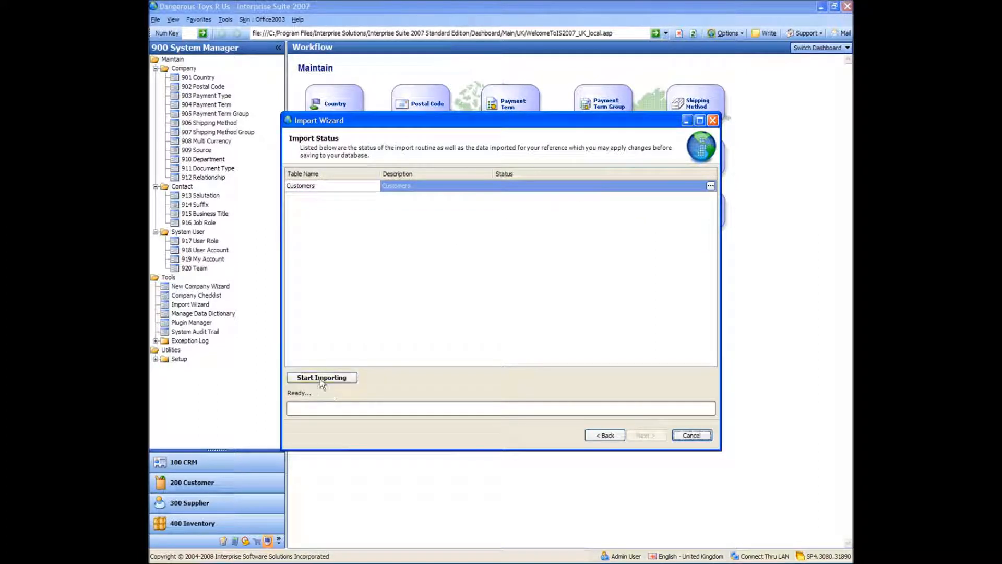
click(321, 376)
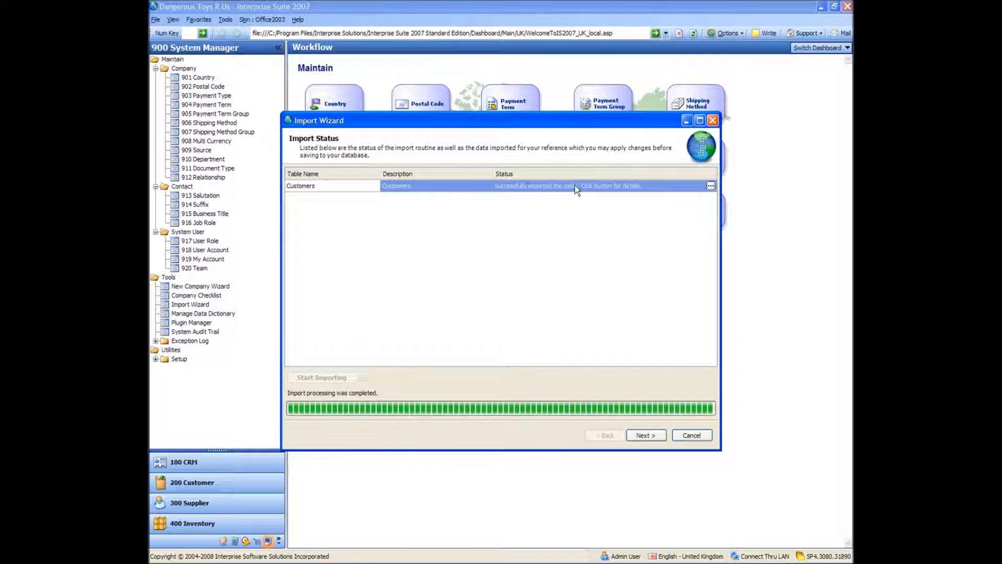
mouse_move(658, 189)
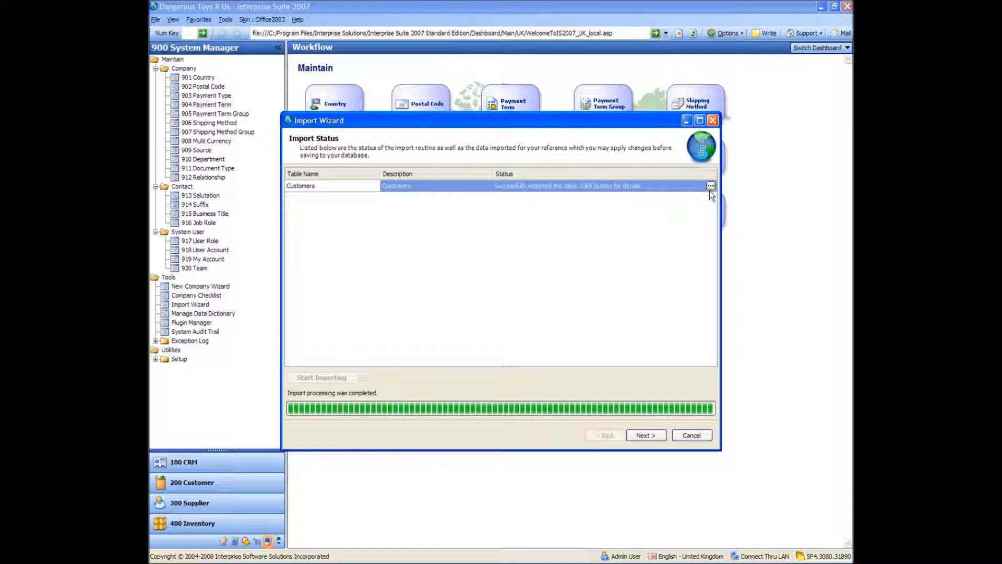
click(711, 185)
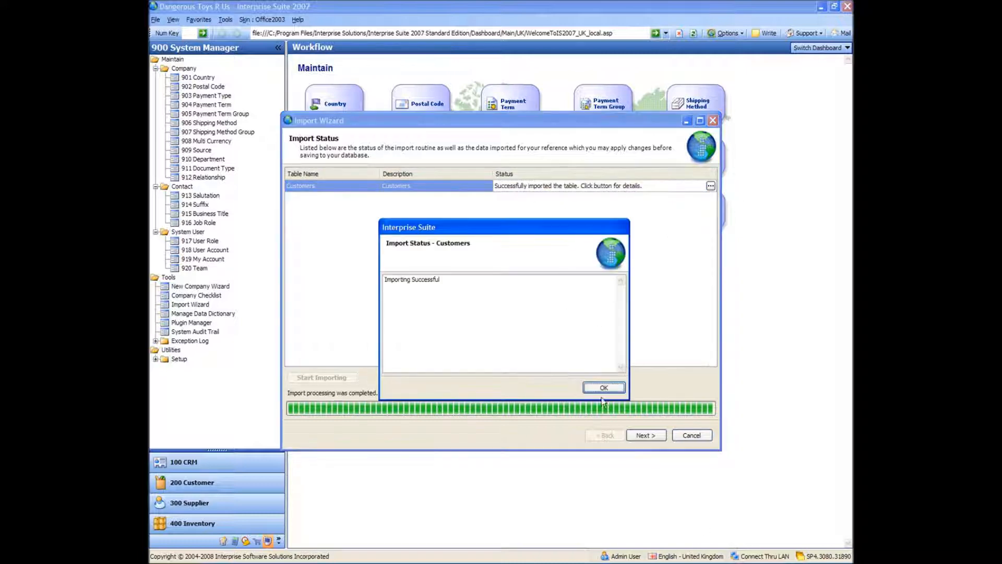
click(603, 388)
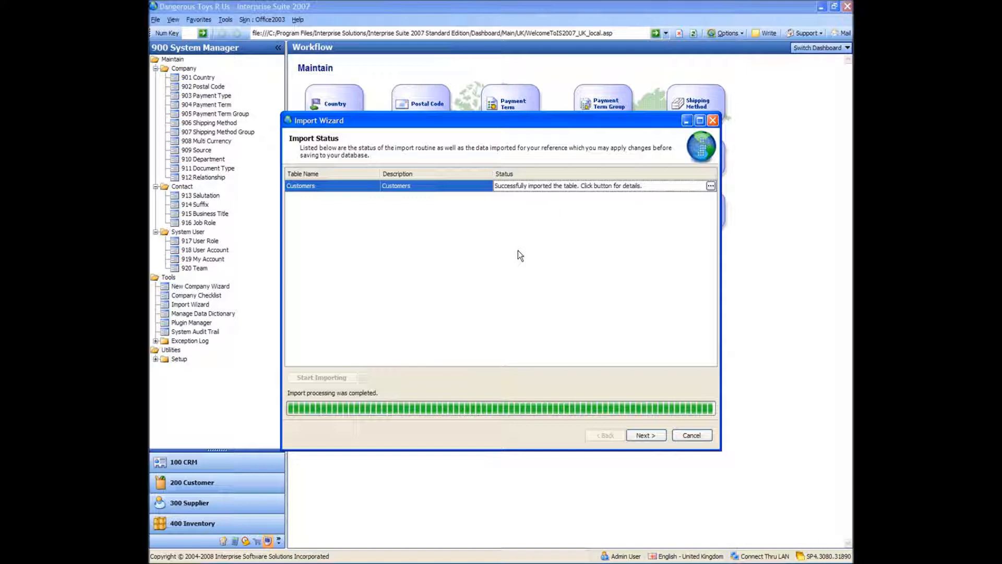
mouse_move(626, 390)
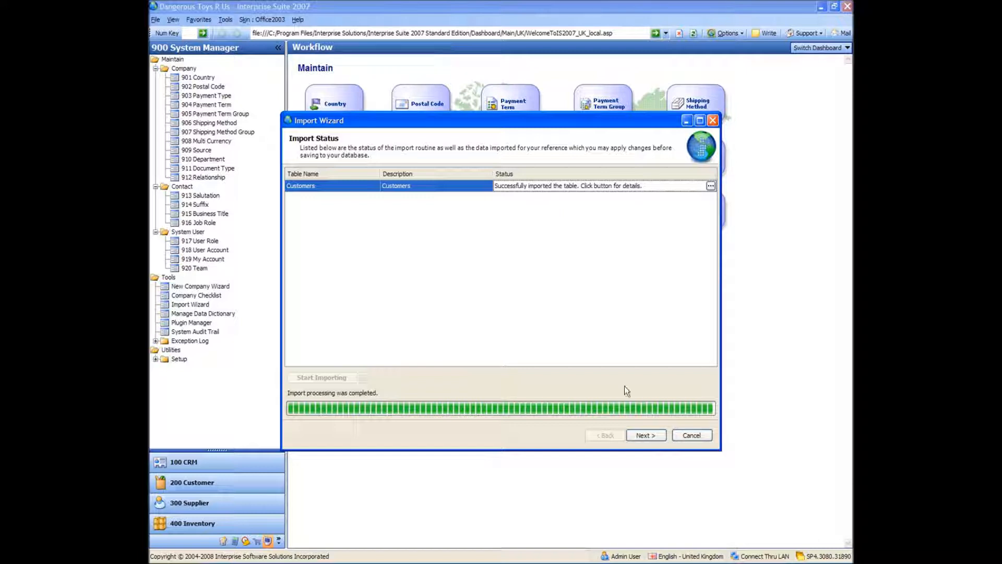
Close the finished wizard, start a new run, and choose the Customer table
click(691, 435)
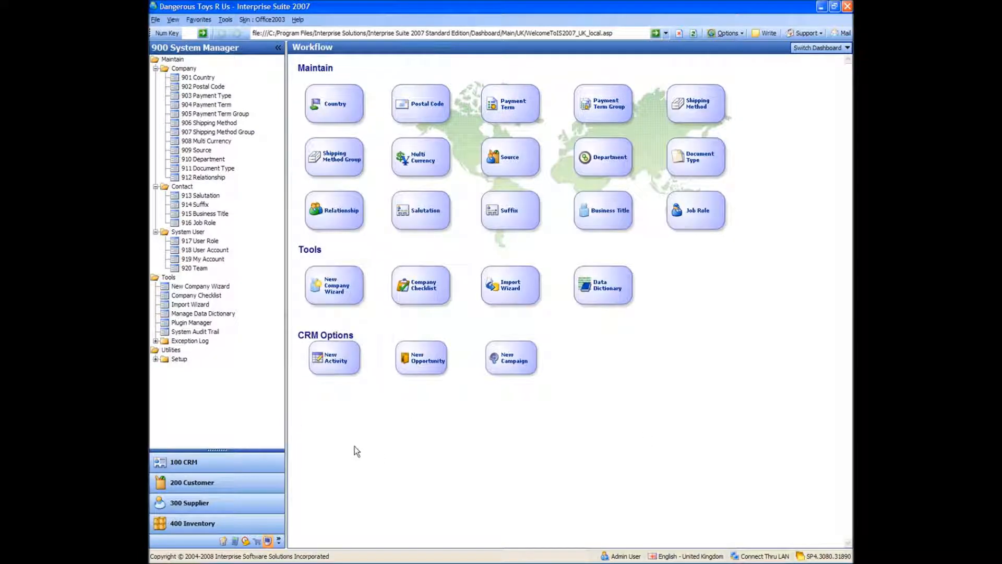
click(509, 285)
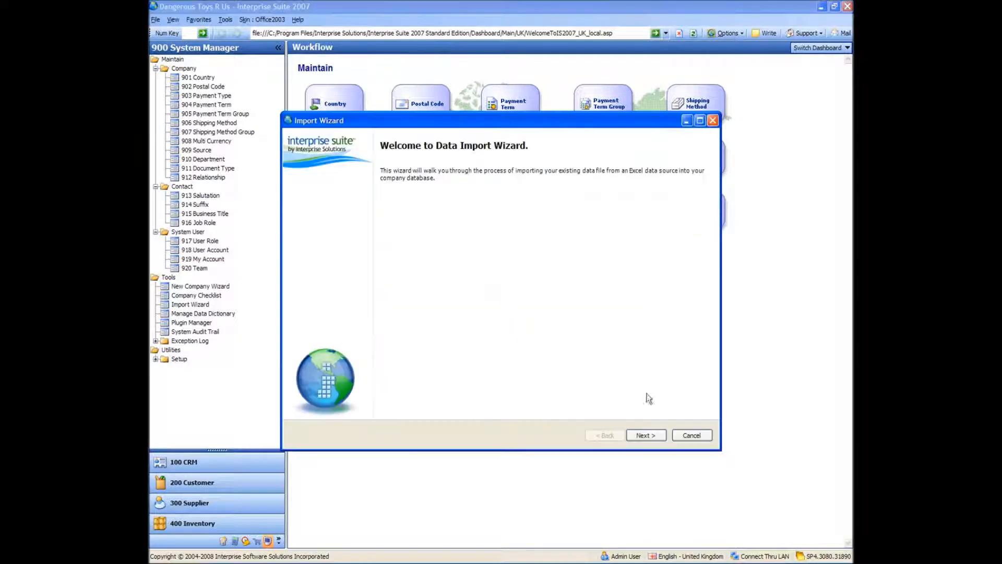
click(645, 434)
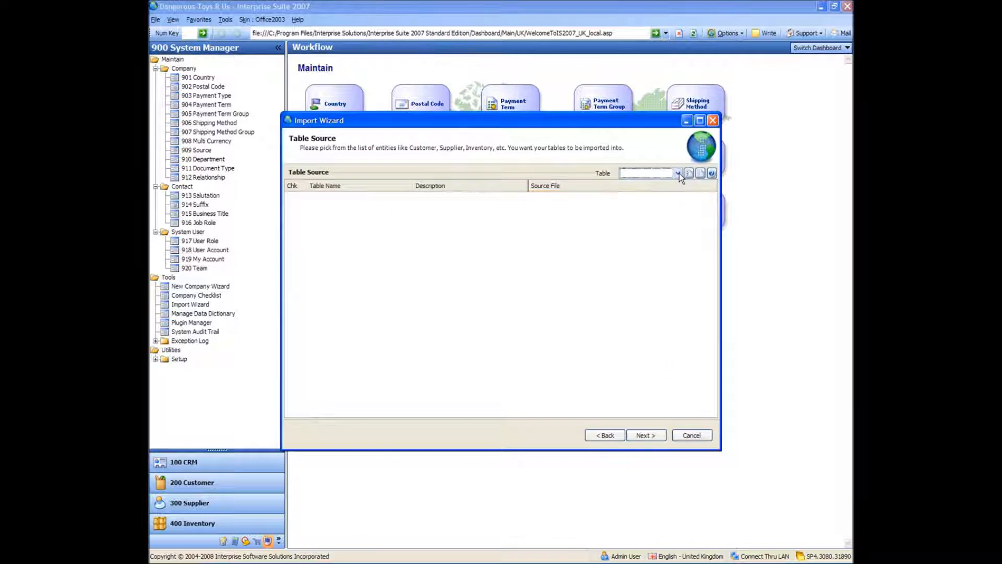
click(676, 173)
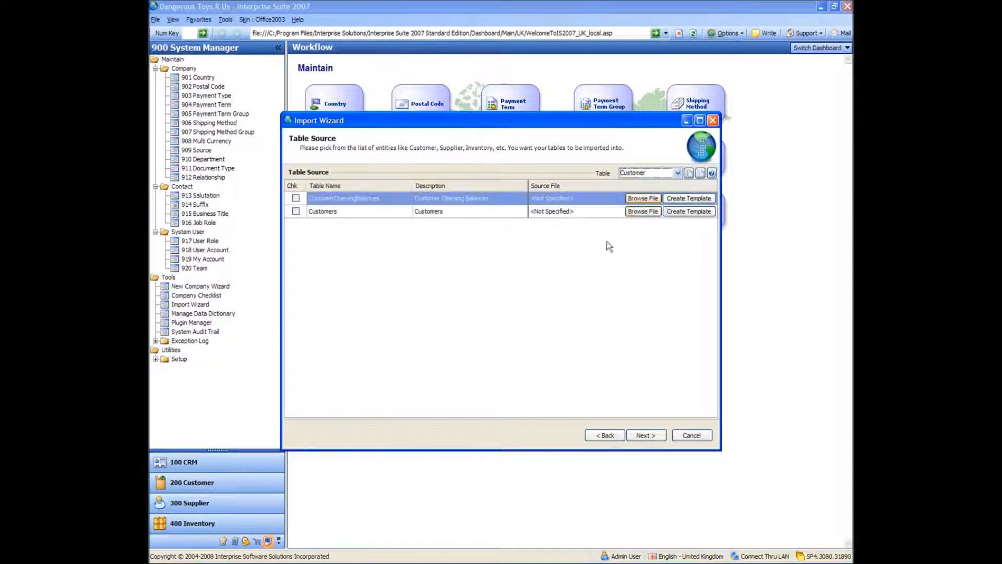
mouse_move(642, 211)
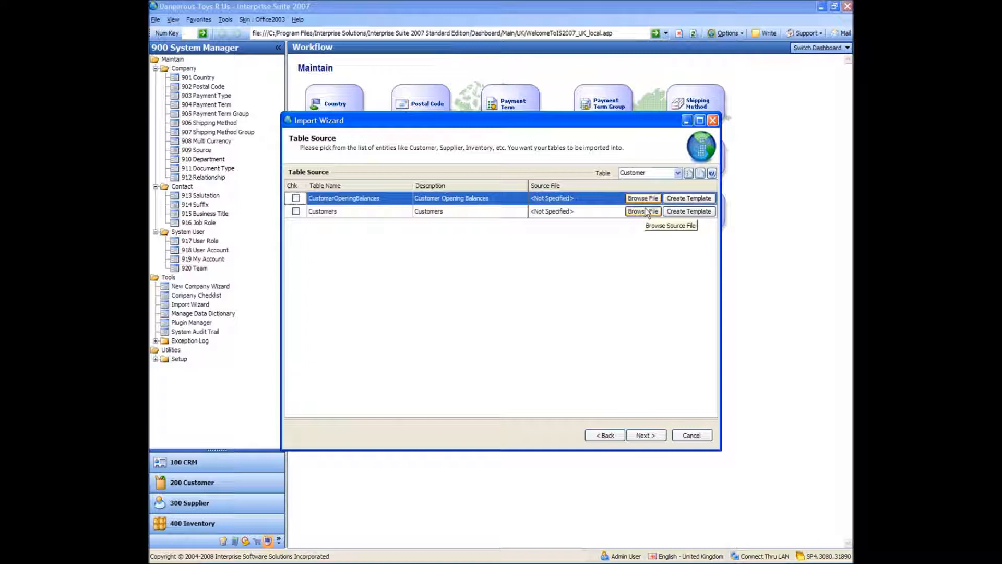
mouse_move(606, 216)
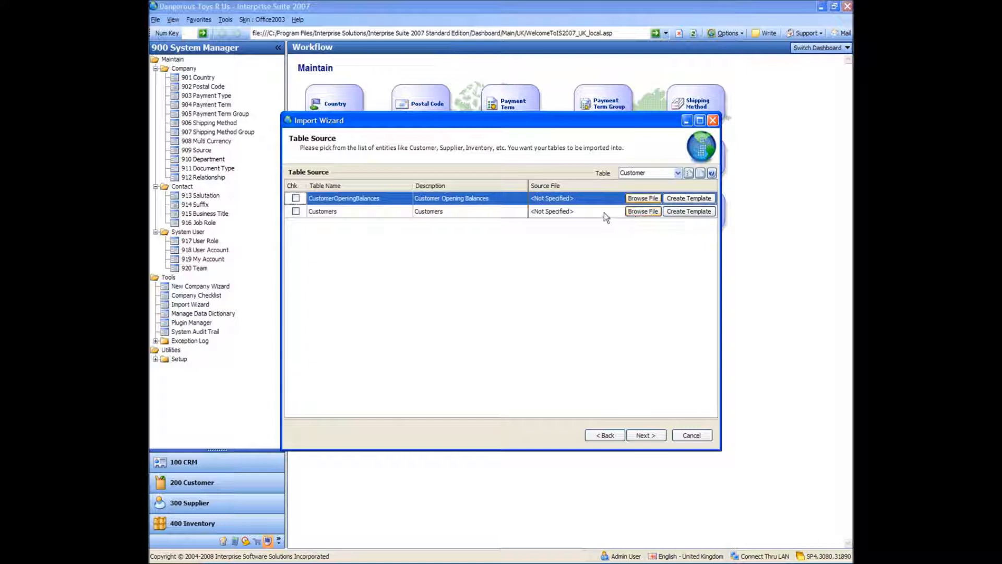
Use Customers Import (with OB).xls as the Customers table's source file
click(643, 211)
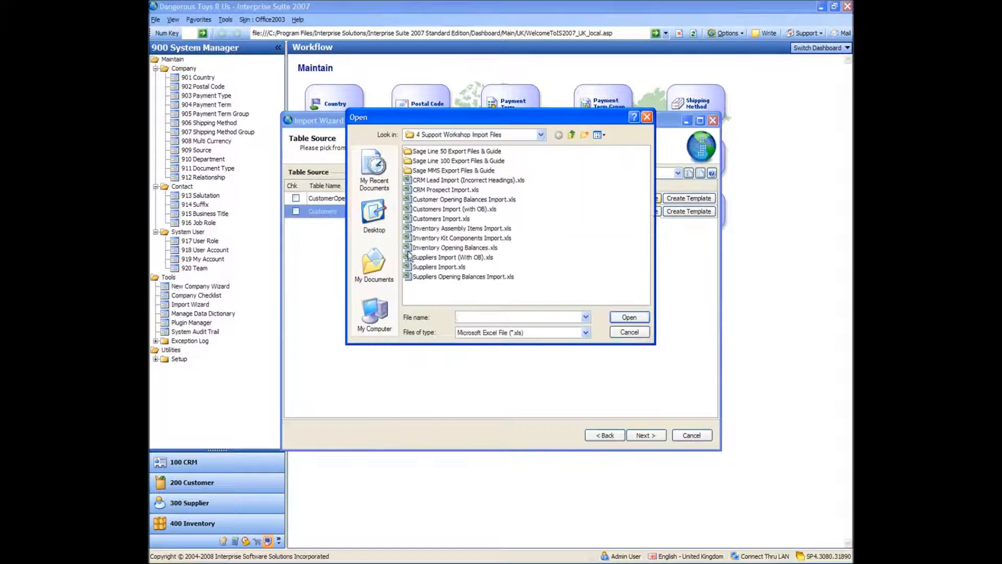
mouse_move(435, 233)
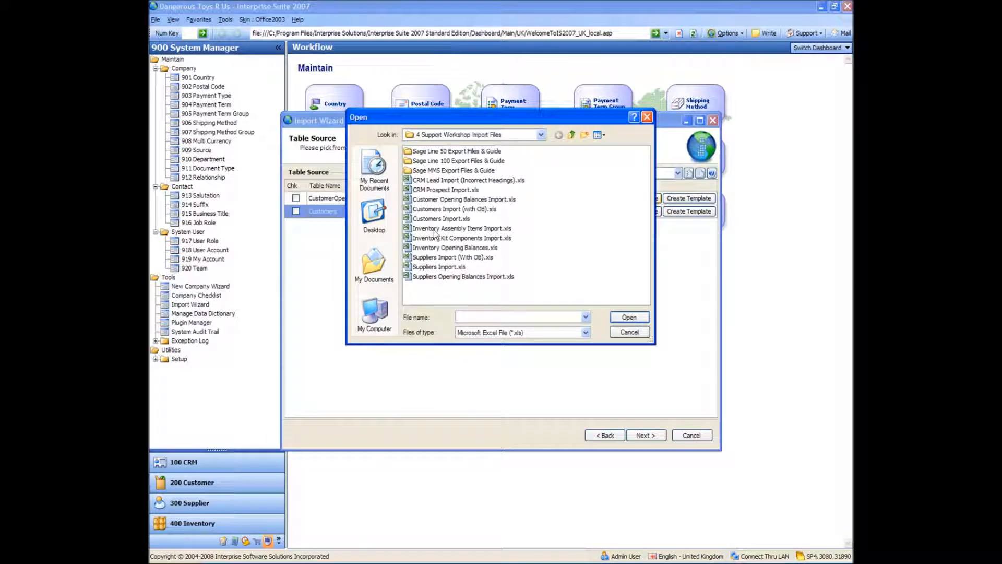
click(453, 209)
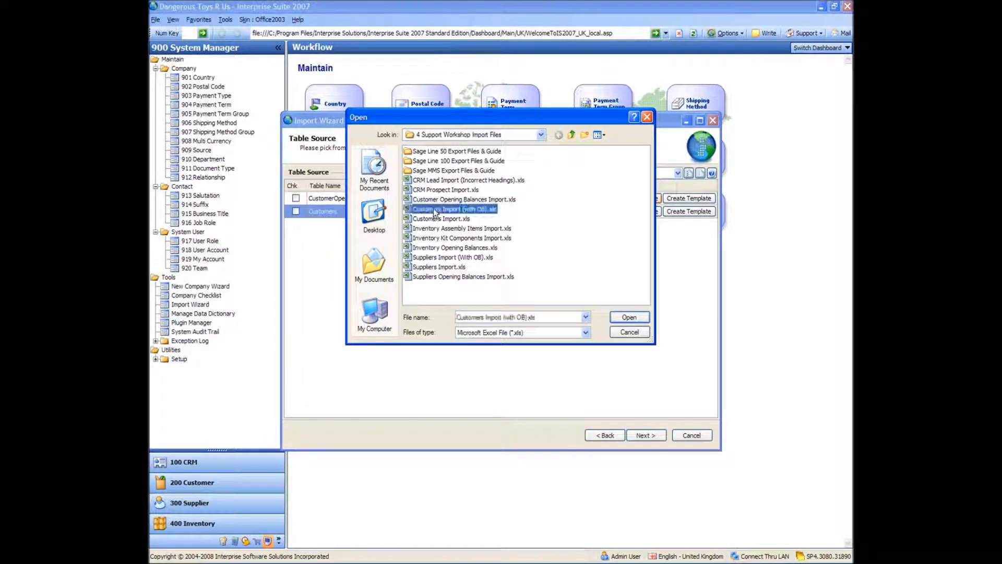
click(628, 317)
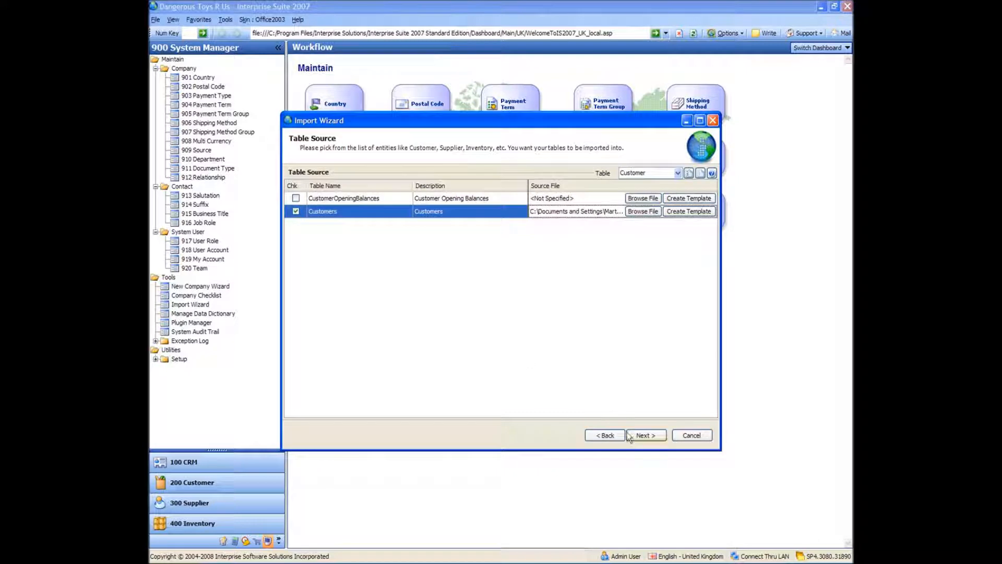
Run the Customers import from the opening-balances workbook
click(645, 435)
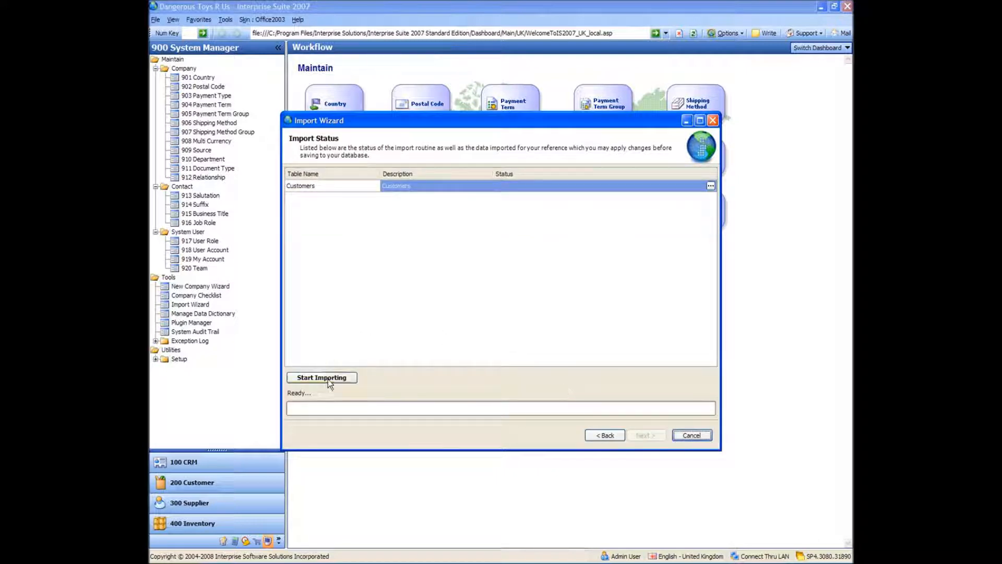
click(321, 377)
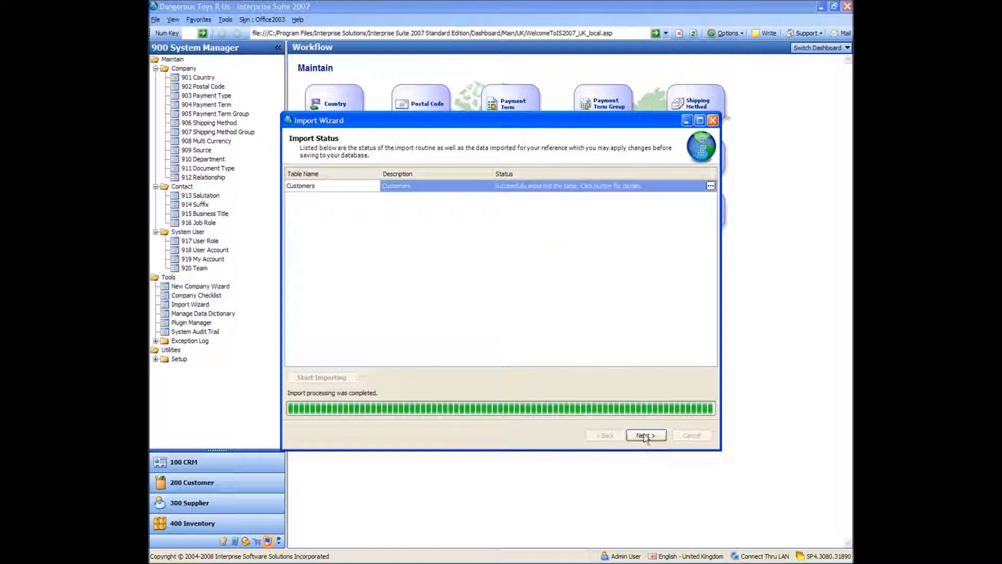
Finish the wizard and open 217 Customer to view imported customers and balances
click(646, 435)
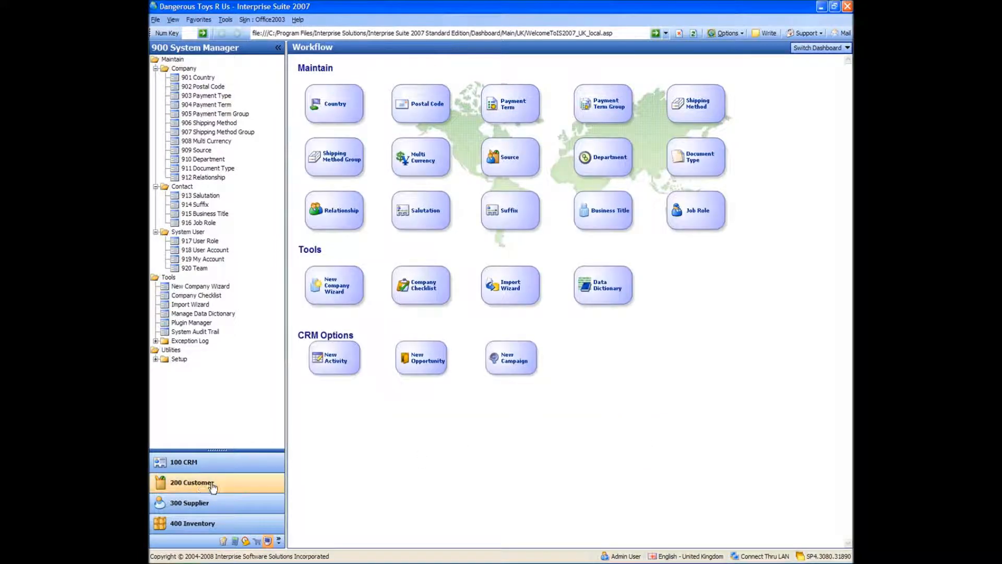
click(192, 482)
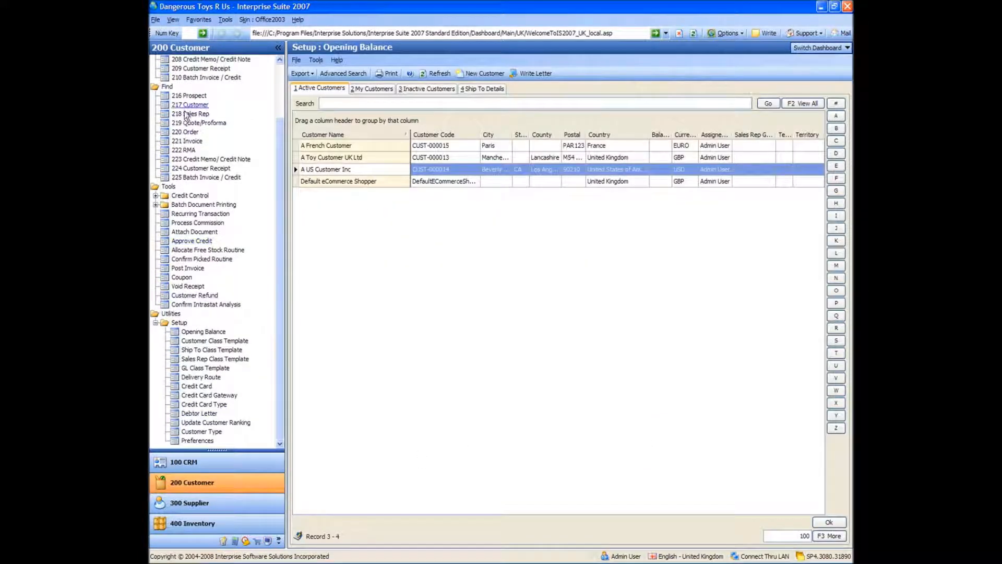
click(190, 104)
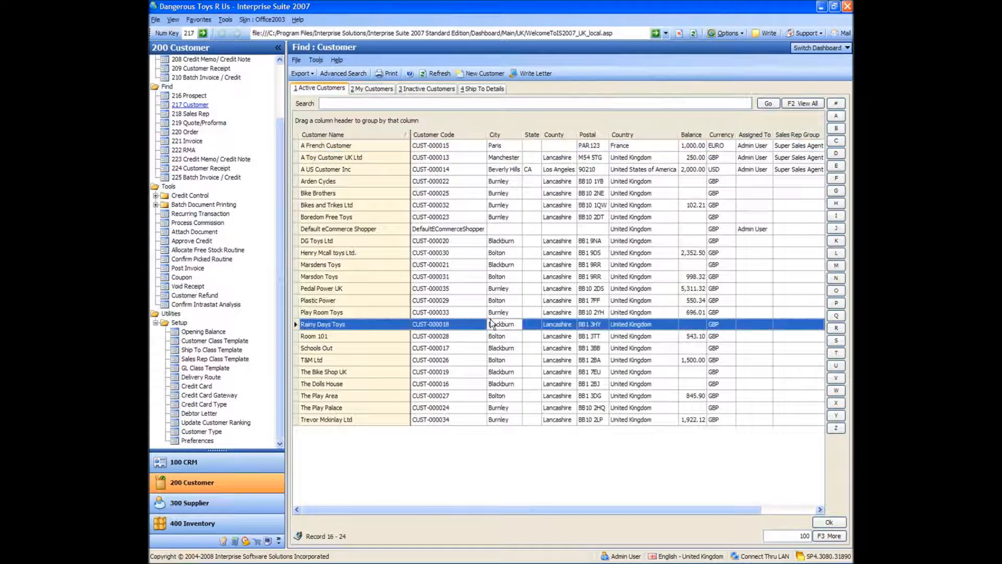
mouse_move(482, 289)
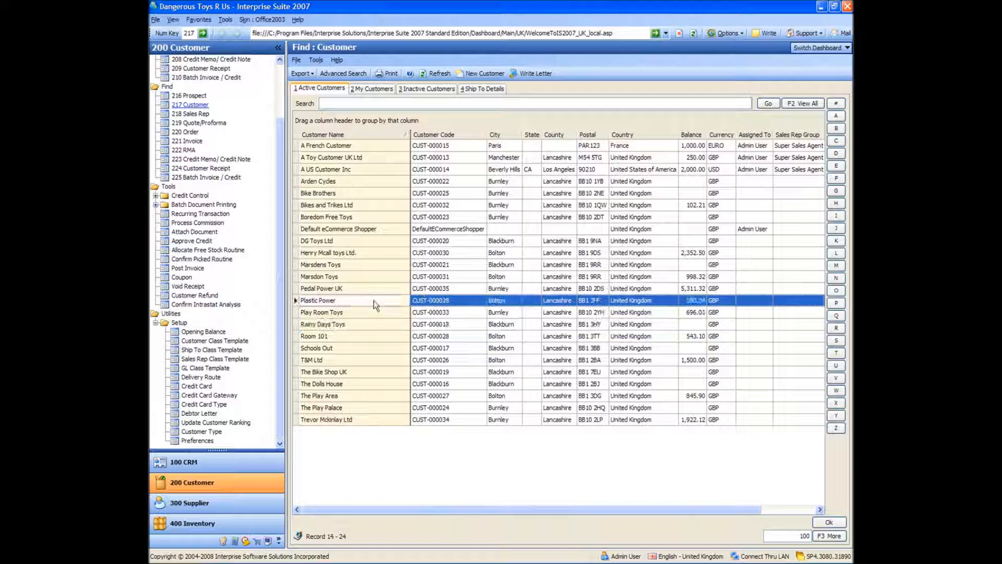
click(352, 253)
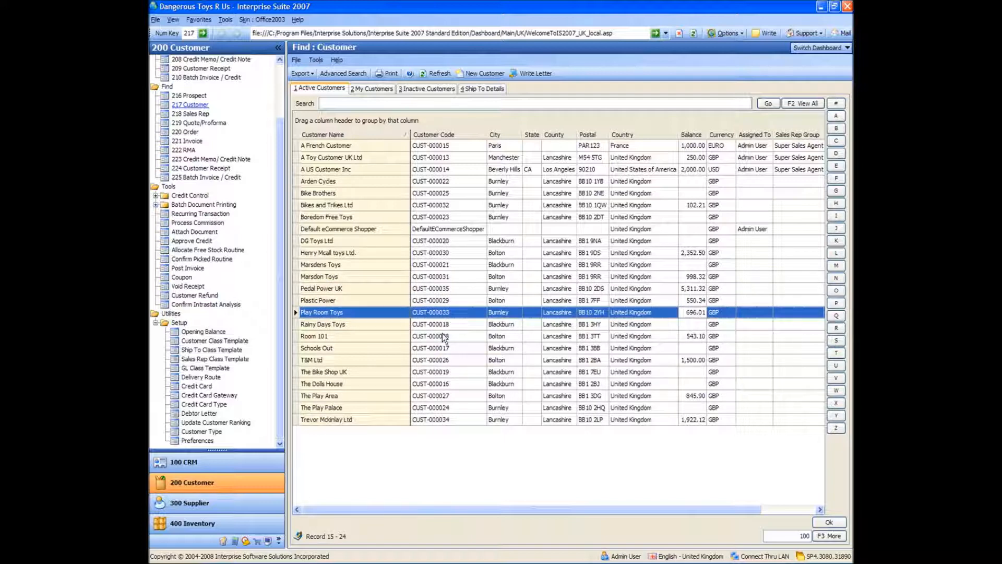
click(322, 325)
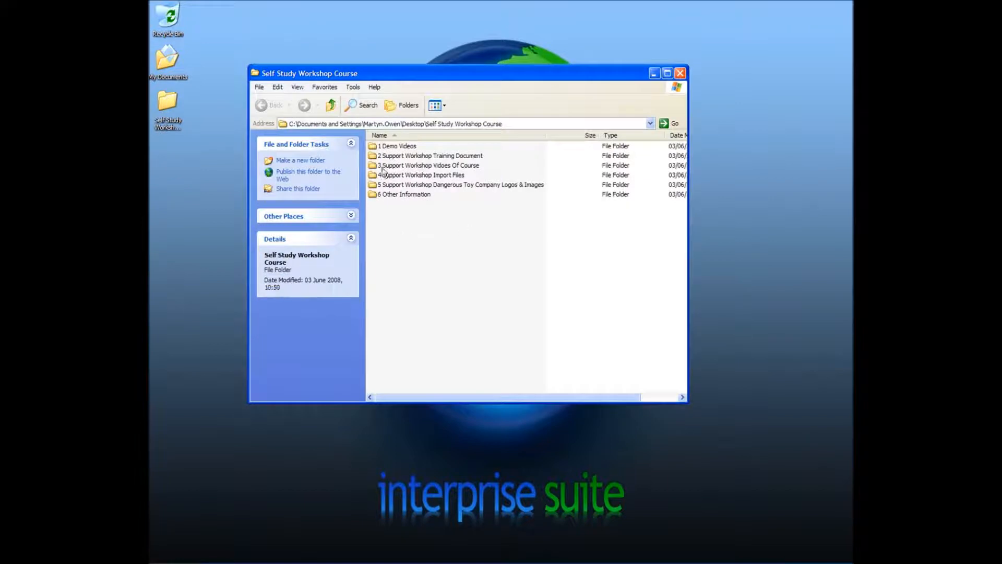
Open Customer Opening Balances Import.xls from the 4 Support Workshop Import Files folder
double_click(423, 174)
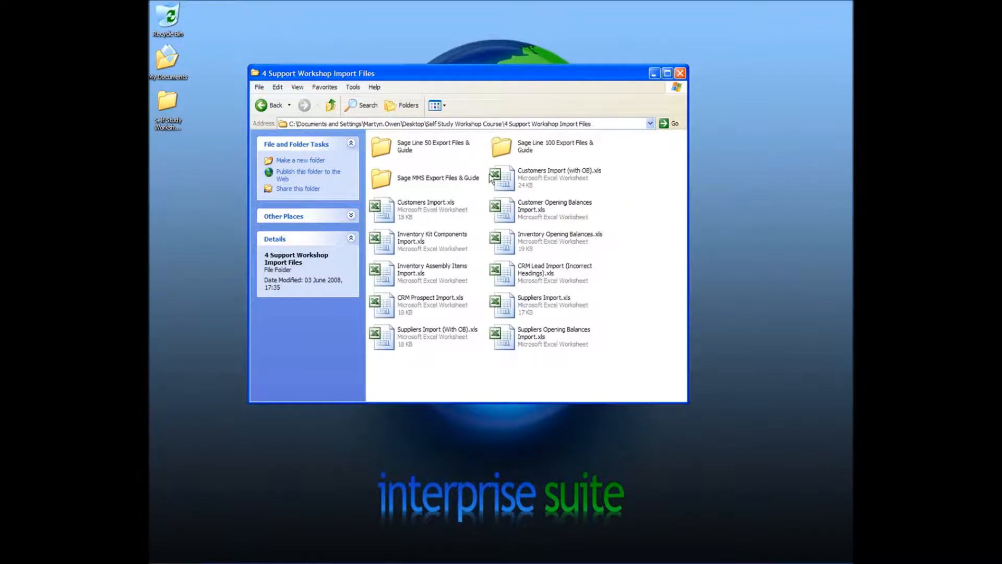
mouse_move(506, 216)
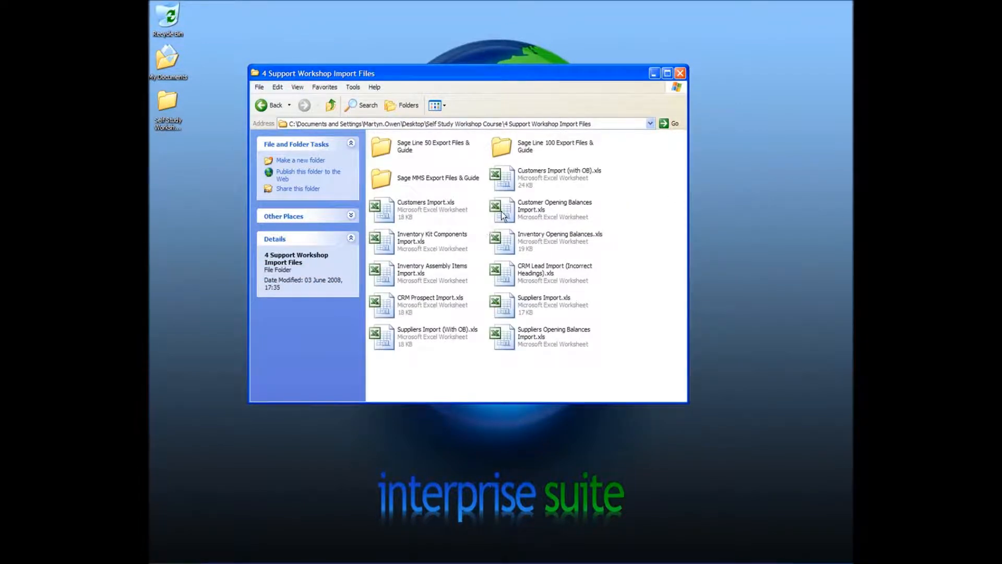
click(554, 210)
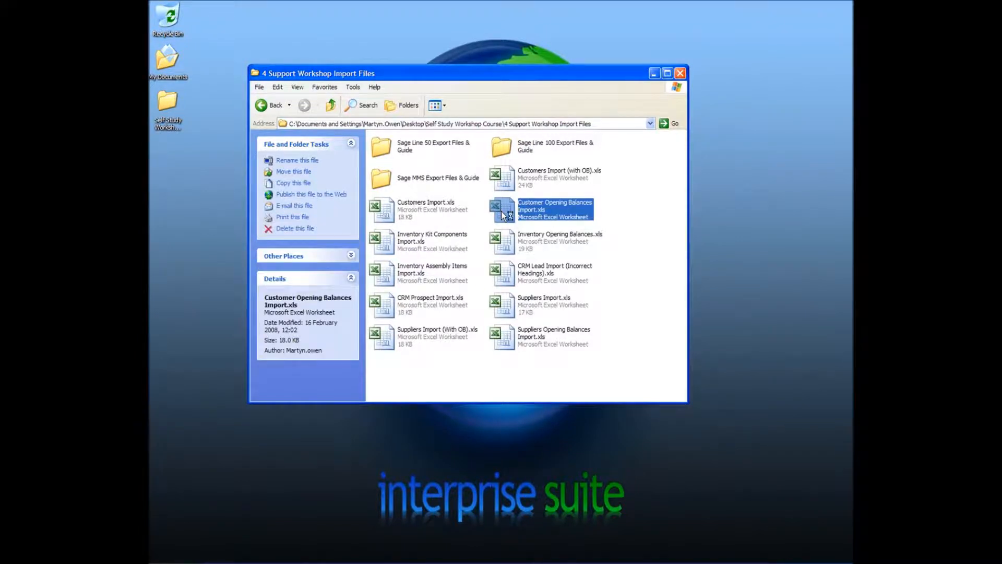
double_click(554, 209)
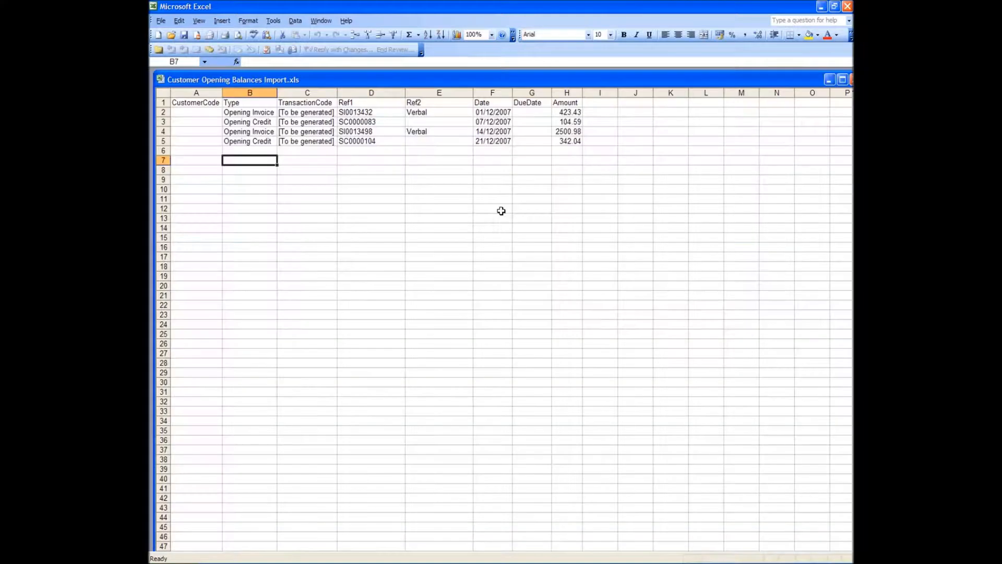
mouse_move(382, 163)
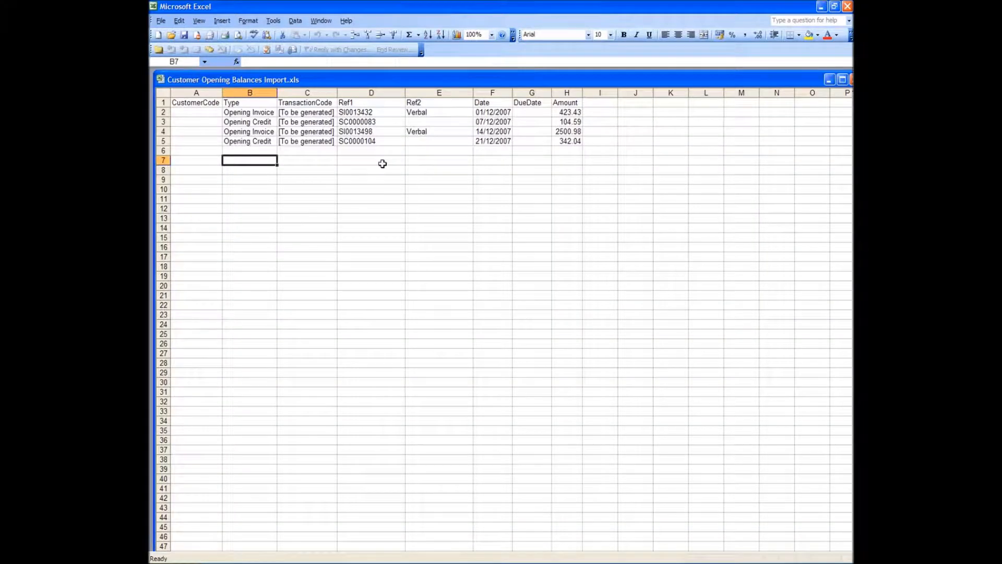
mouse_move(190, 111)
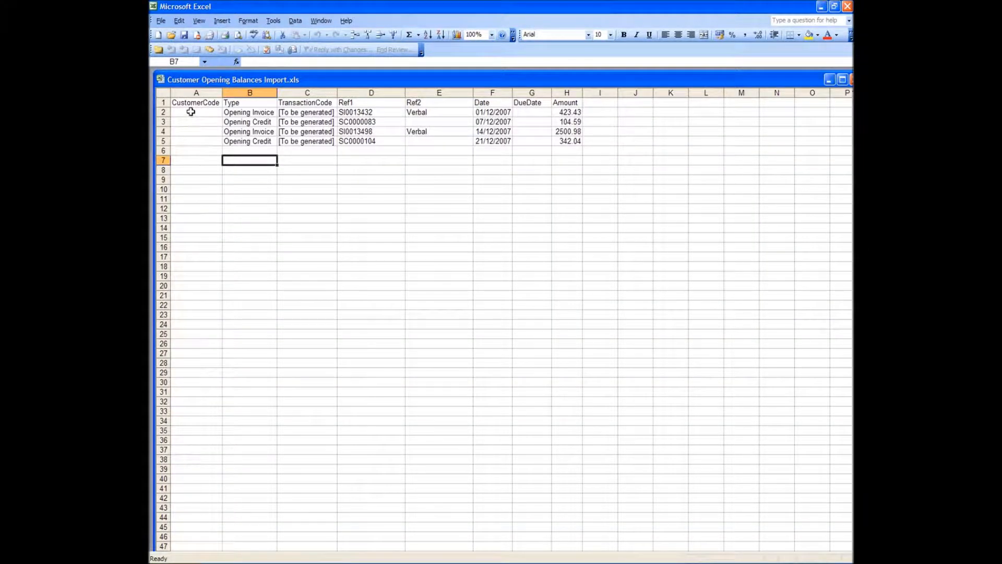
click(196, 111)
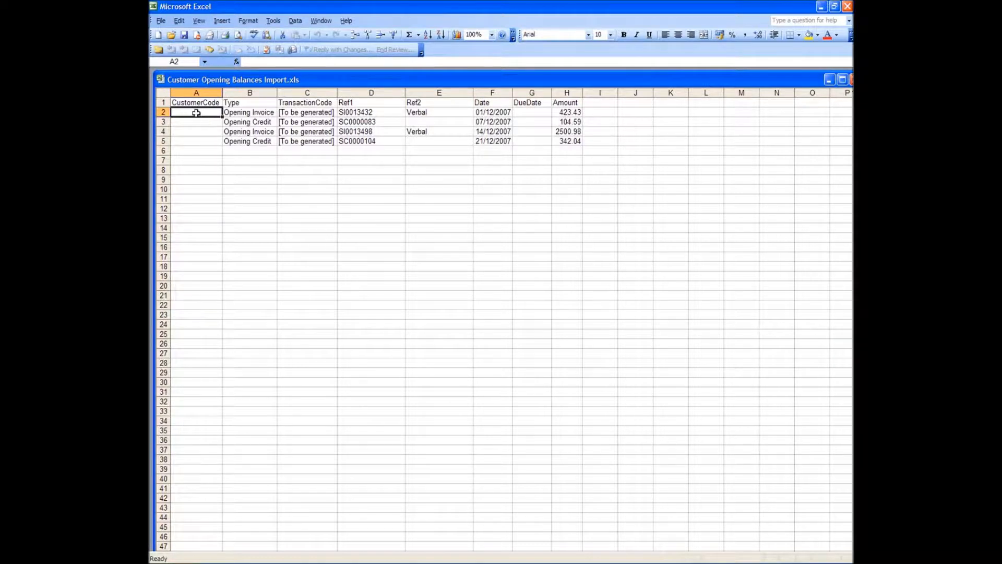
click(196, 131)
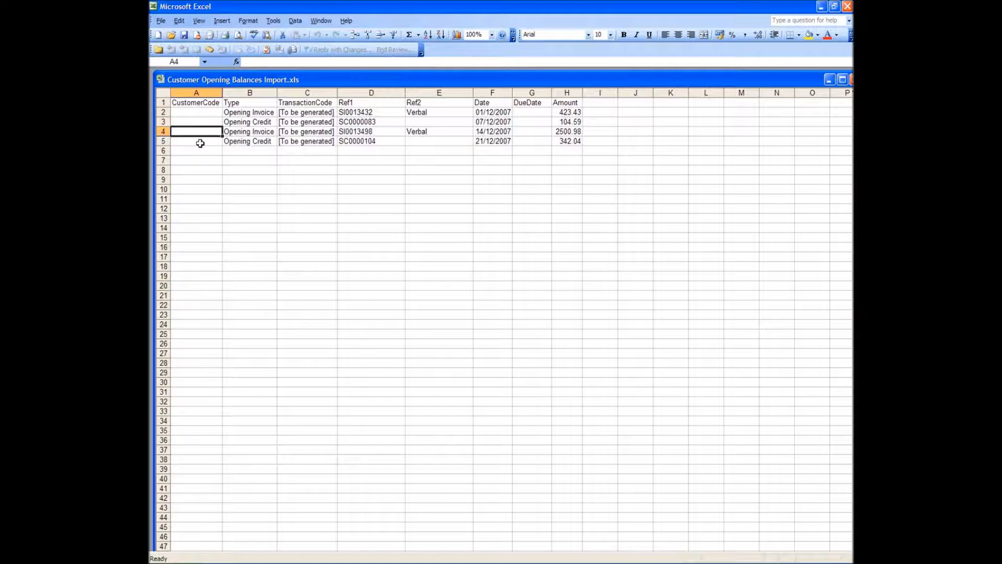
click(196, 111)
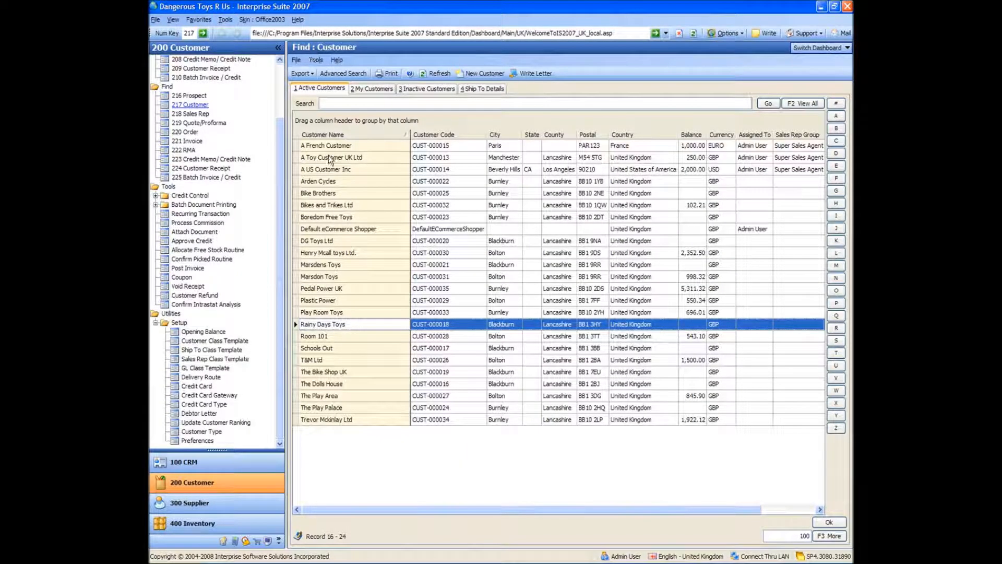
mouse_move(447, 153)
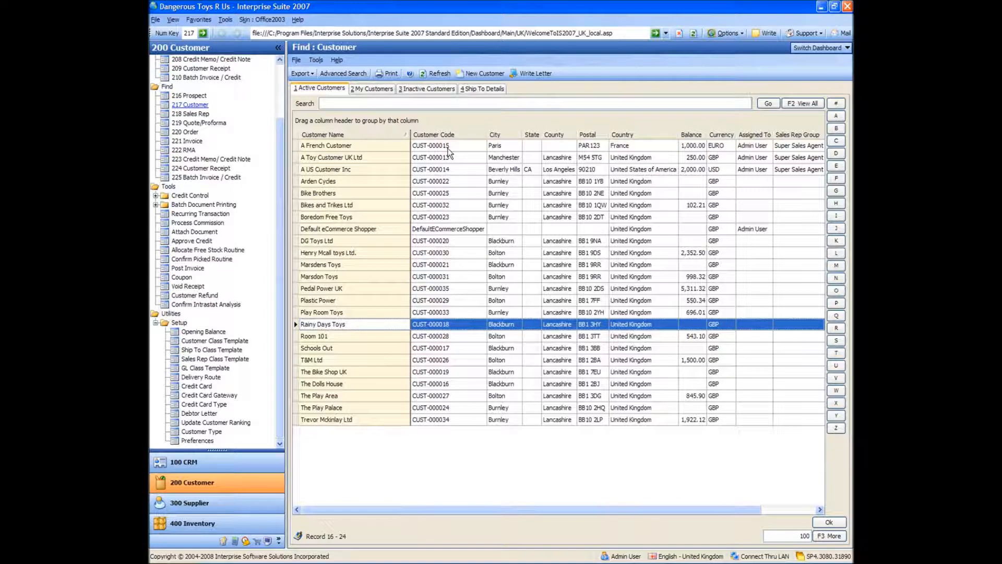
Select A French Customer's Customer Code cell to read CUST-000015
click(326, 145)
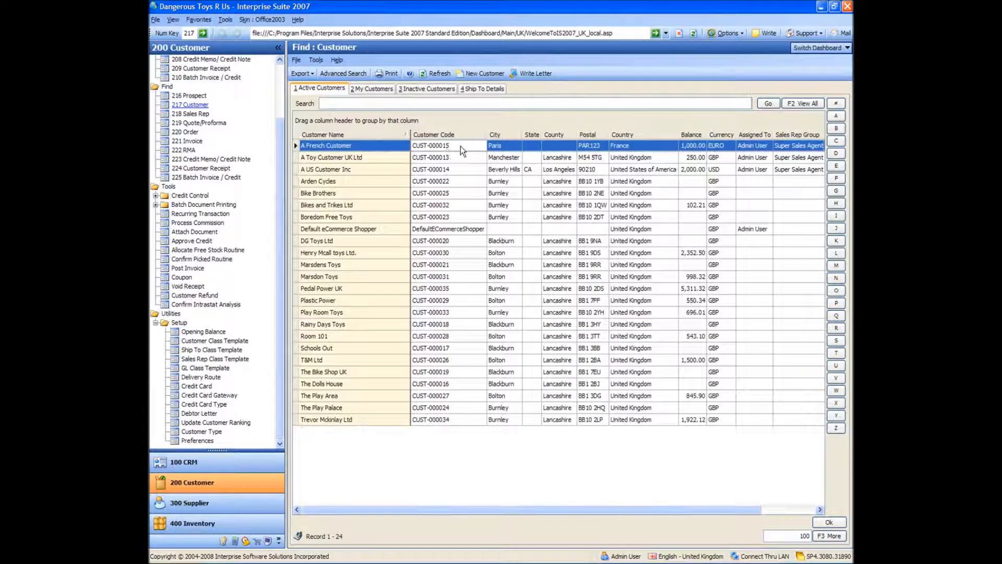
mouse_move(438, 157)
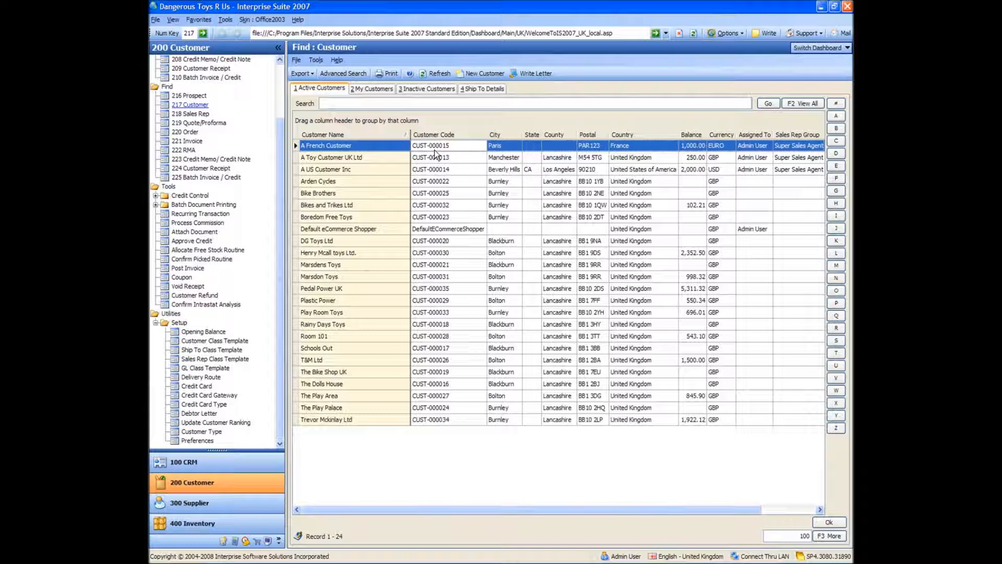
mouse_move(617, 524)
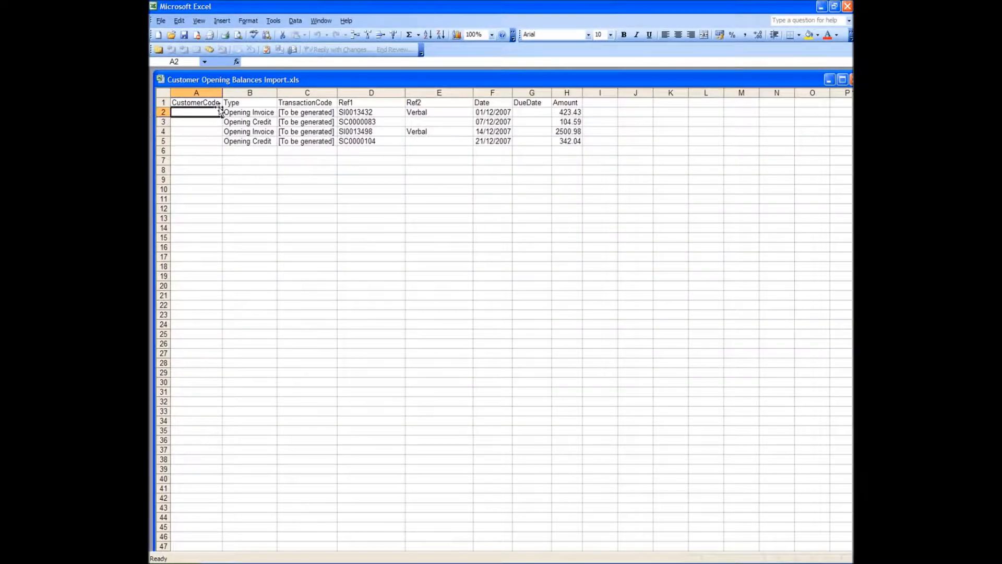
Enter customer code Cust-000015 in cells A2 and A3 of the opening balances sheet
text(Cust)
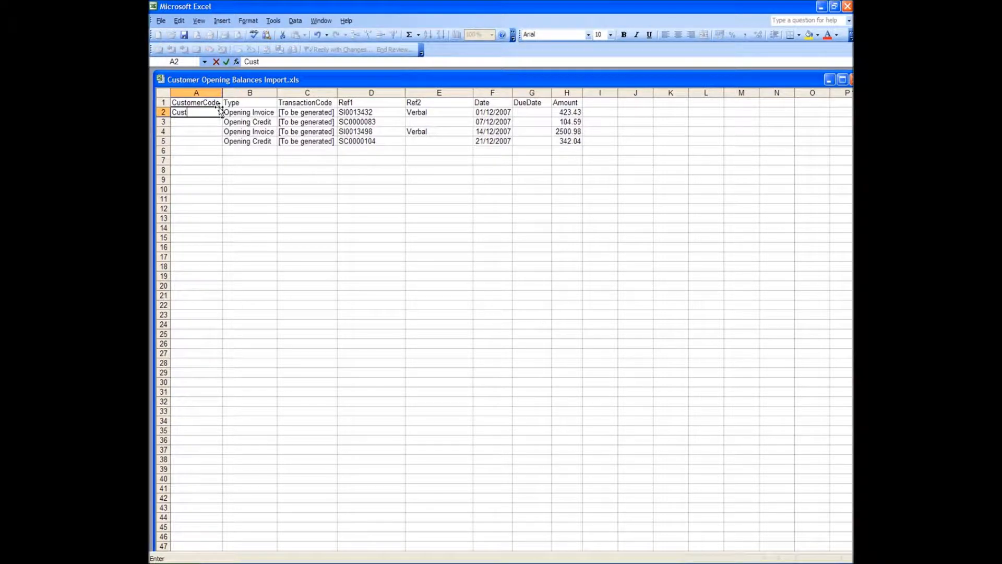
text(-)
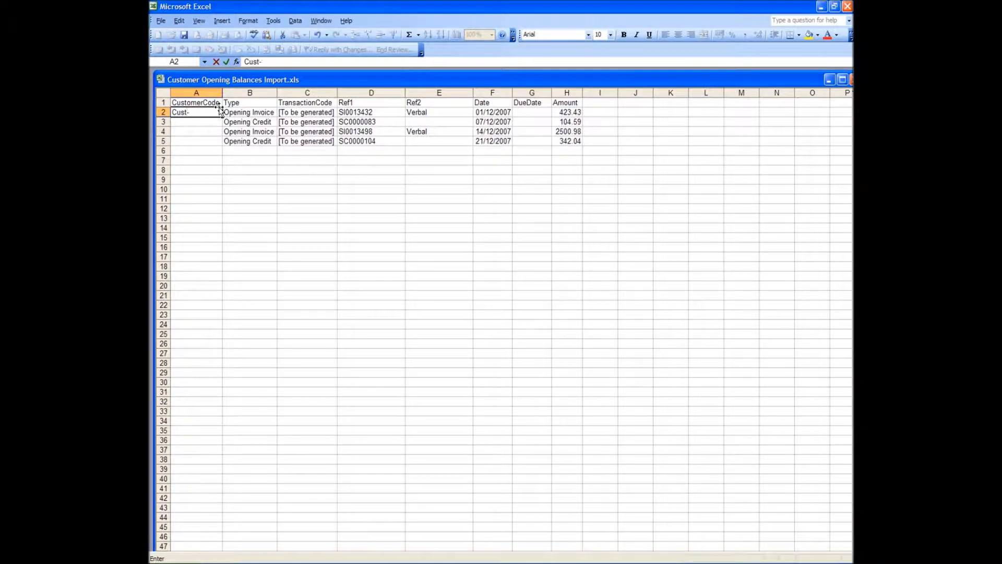
text(000015)
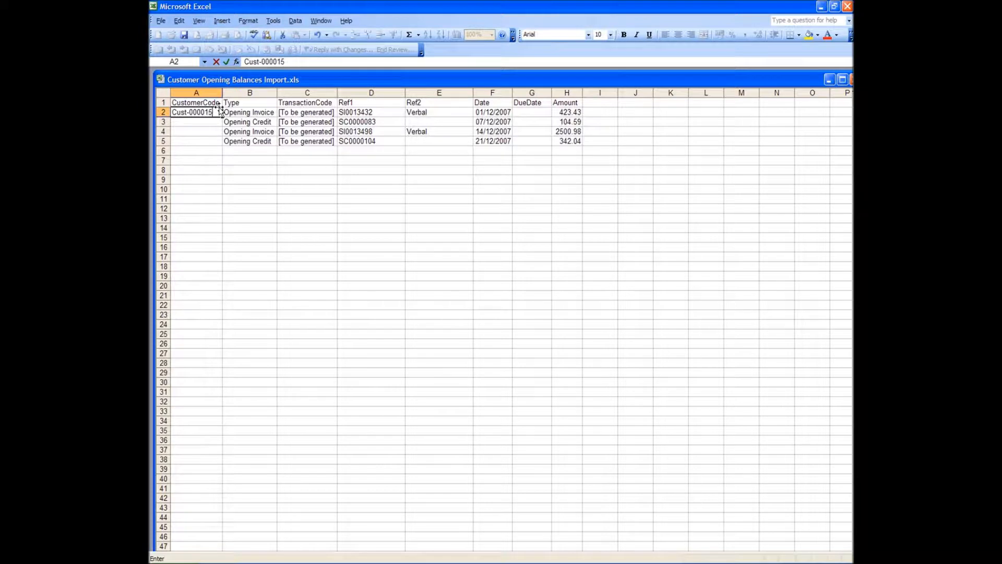
key(Return)
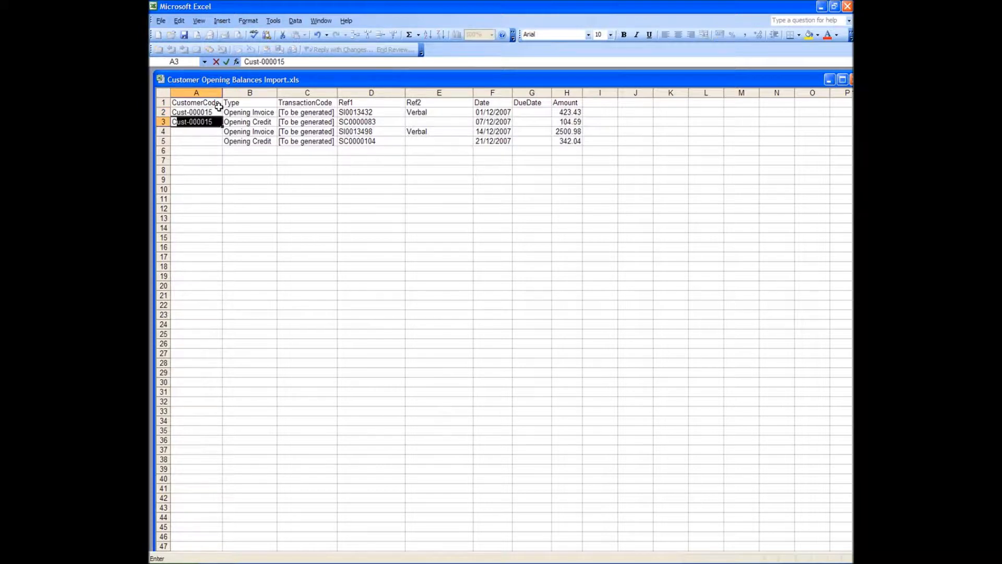
key(Return)
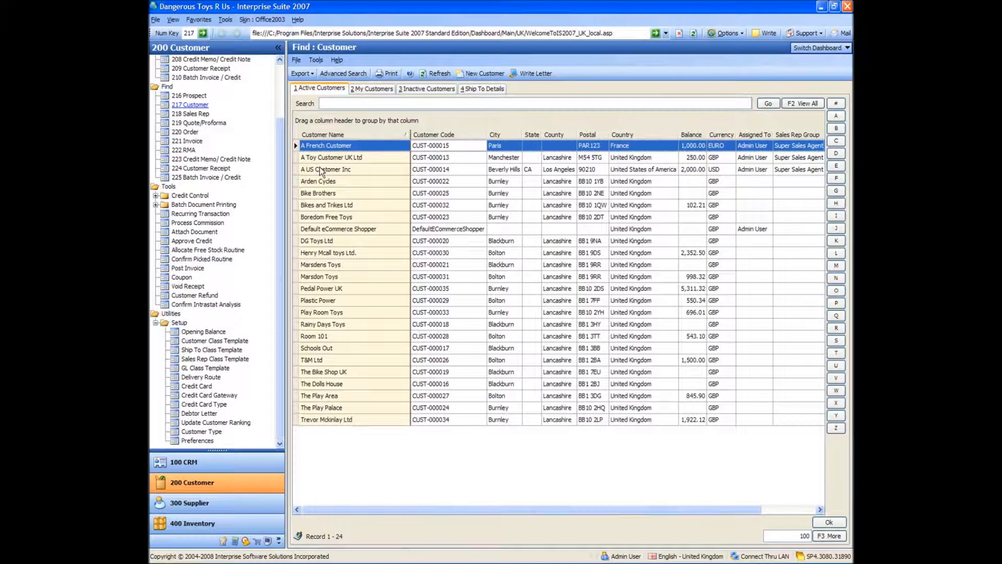
Select A US Customer Inc in the Find Customer grid to read its code CUST-000014
click(326, 168)
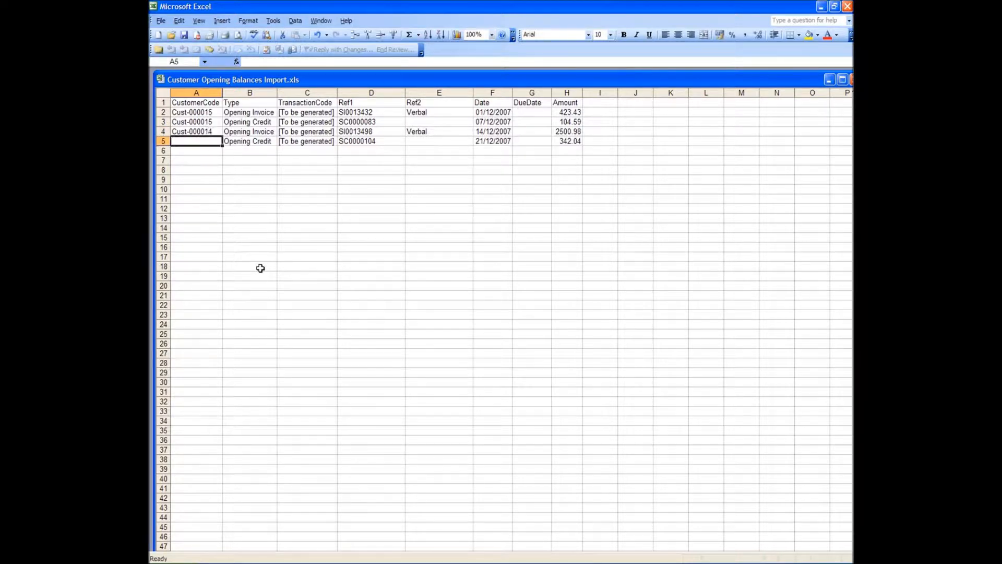
Enter Cust-000014 in cells A4 and A5, then save Customer Opening Balances Import.xls
text(Cust-000014)
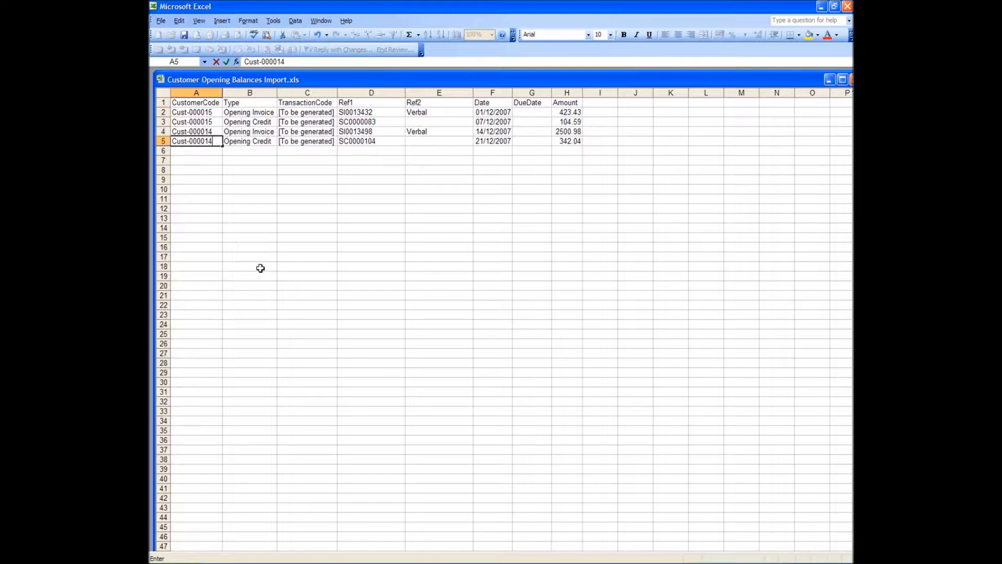
click(249, 140)
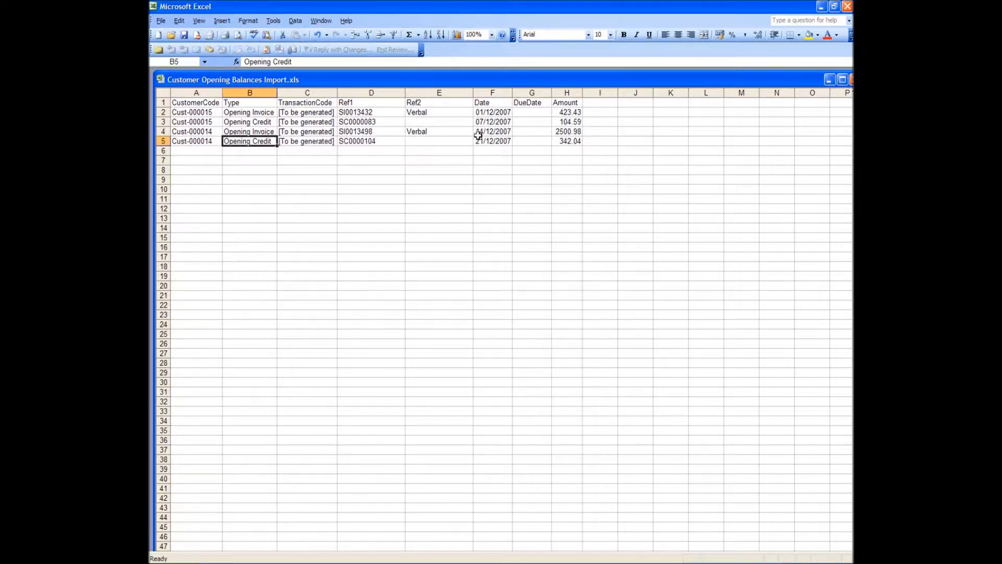
click(439, 179)
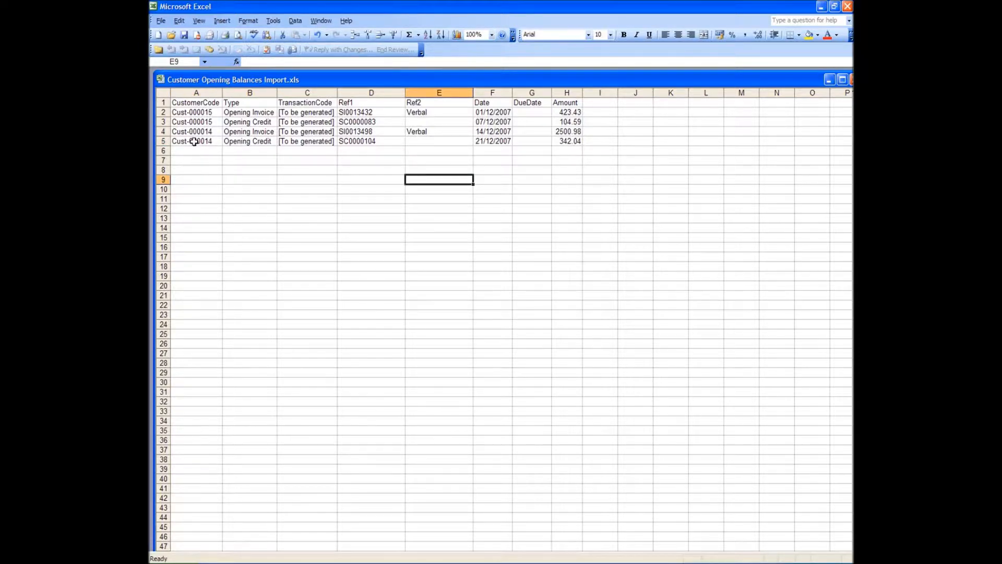
click(196, 141)
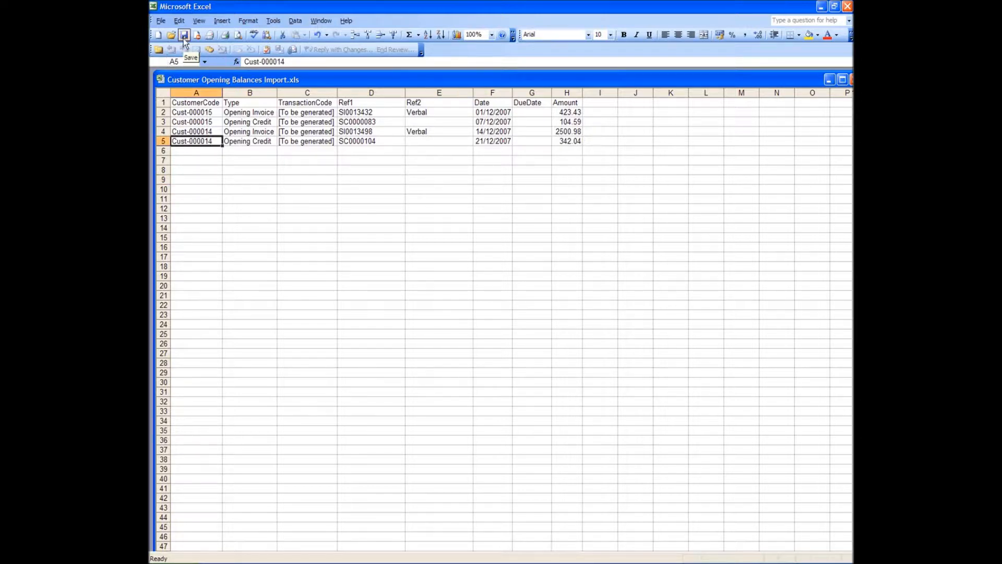
click(184, 35)
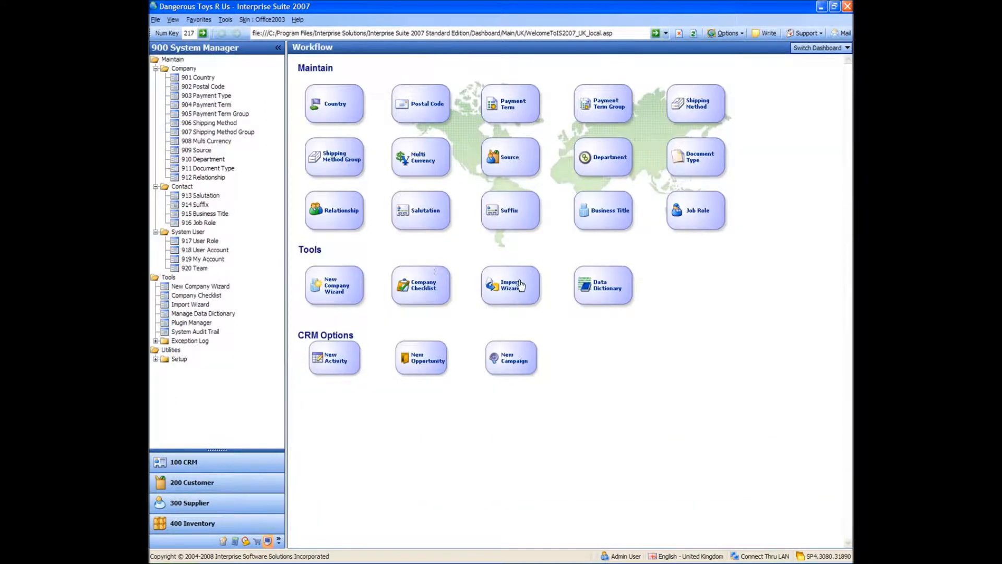
Start the Import Wizard and list the Customer tables available for import
click(510, 285)
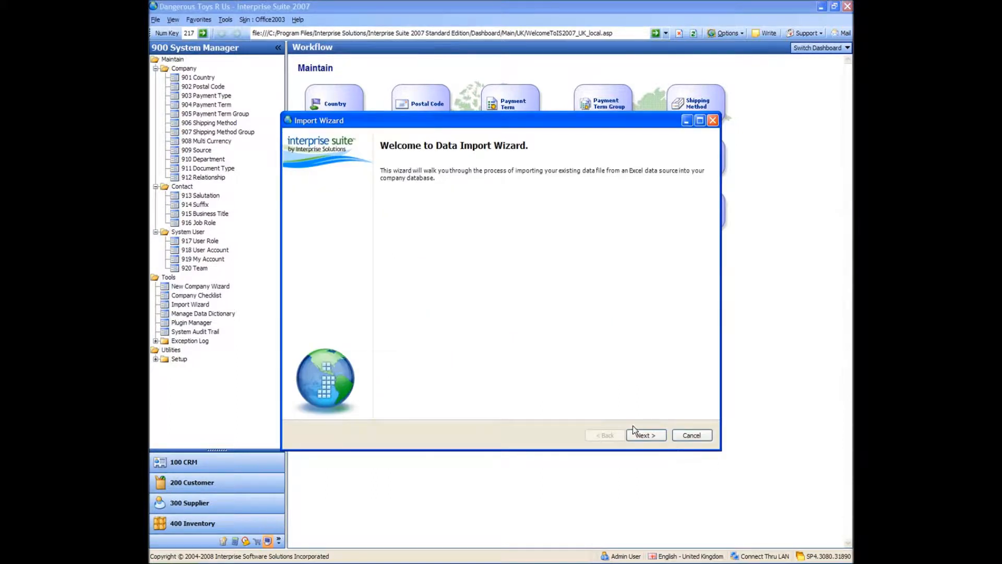
click(643, 436)
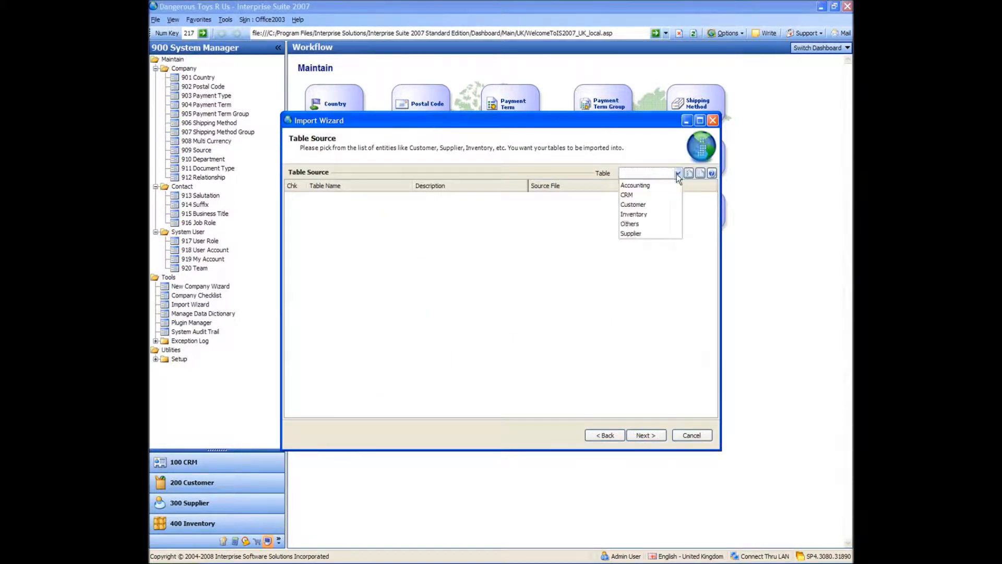
click(632, 204)
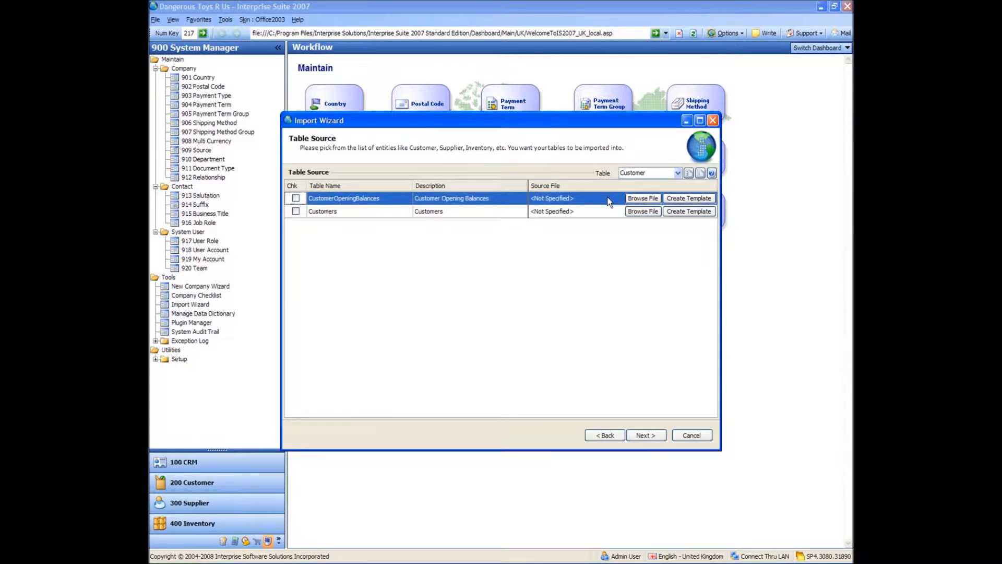
mouse_move(643, 198)
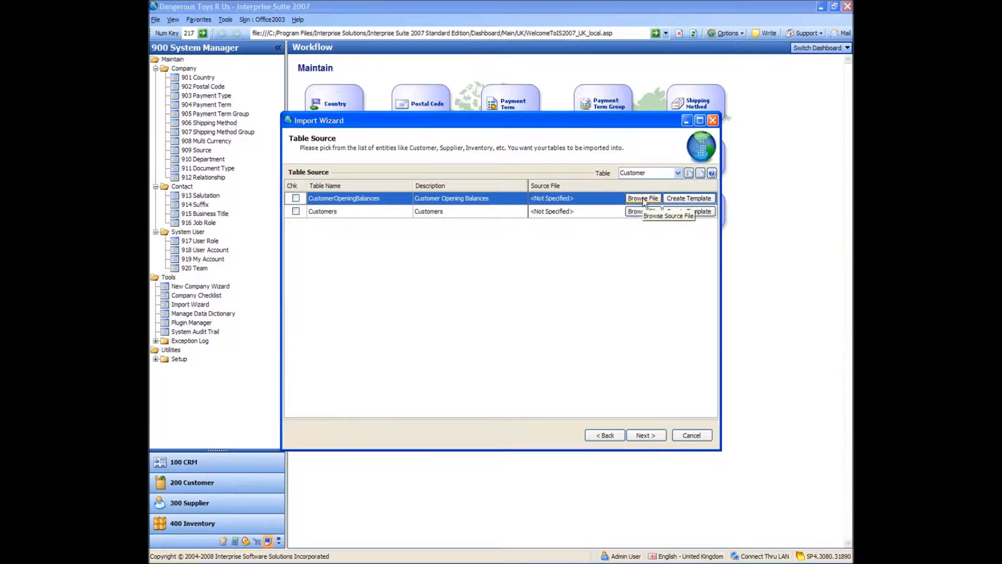
Attach the opening balances .xls to CustomerOpeningBalances and run the import
click(643, 198)
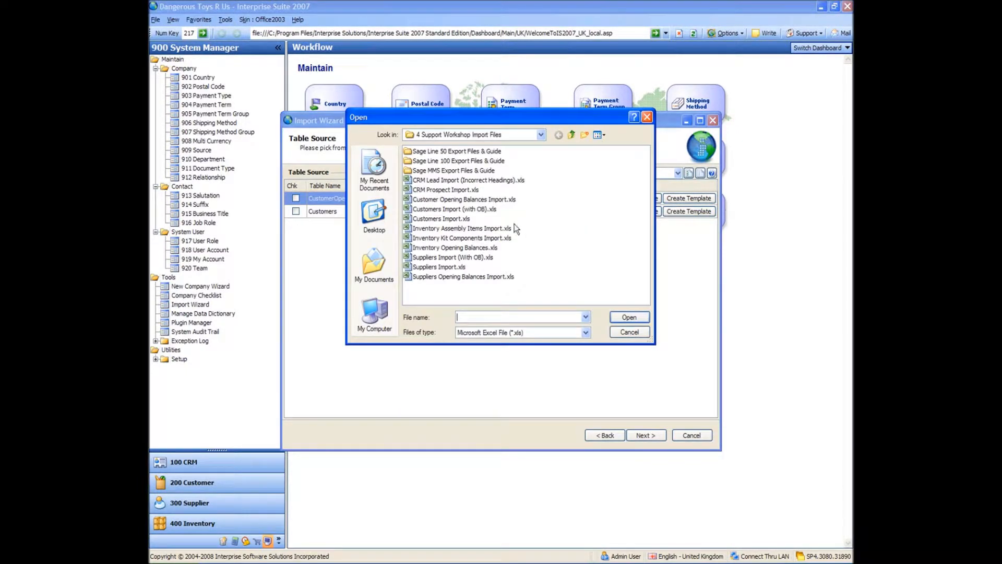
mouse_move(436, 205)
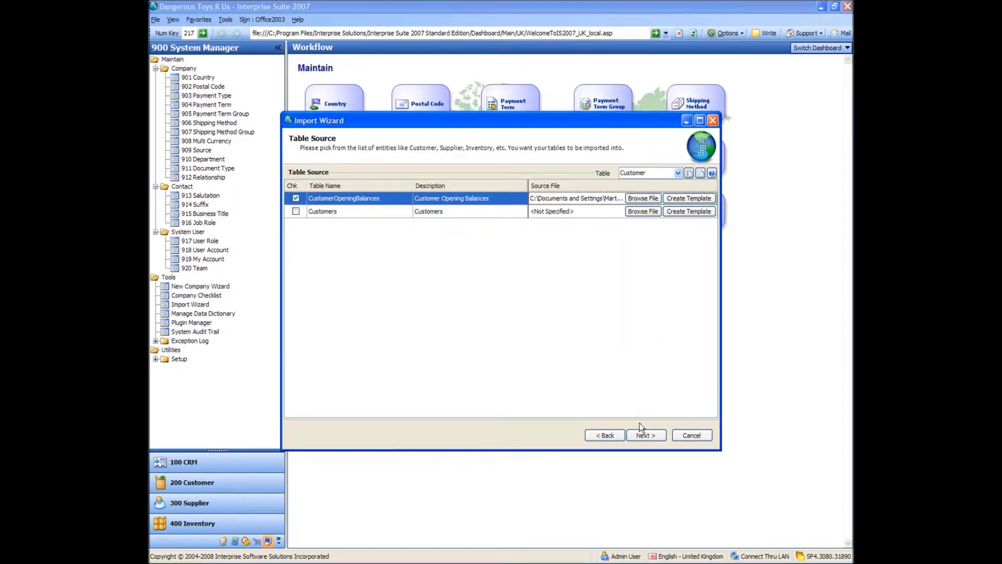
click(644, 434)
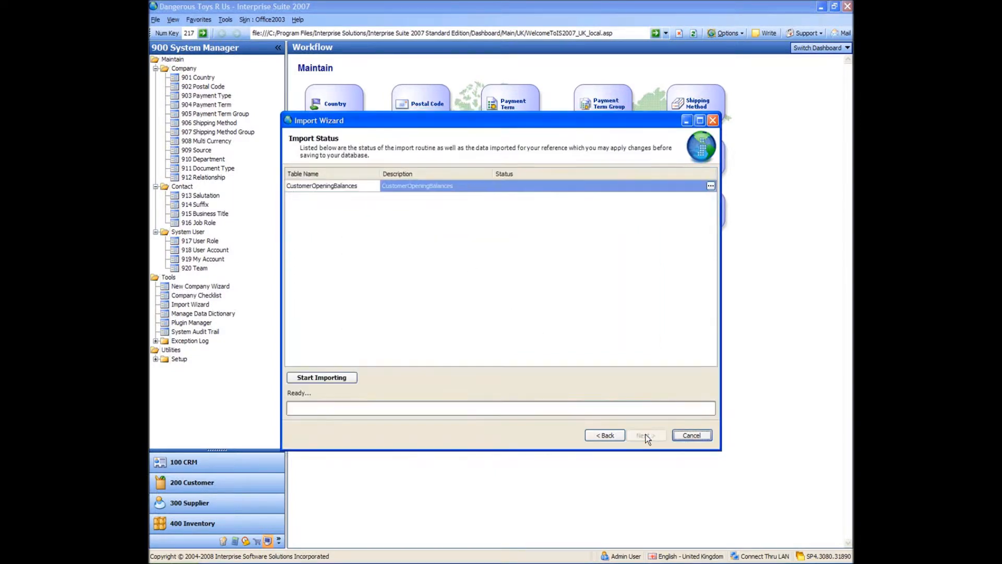
click(321, 377)
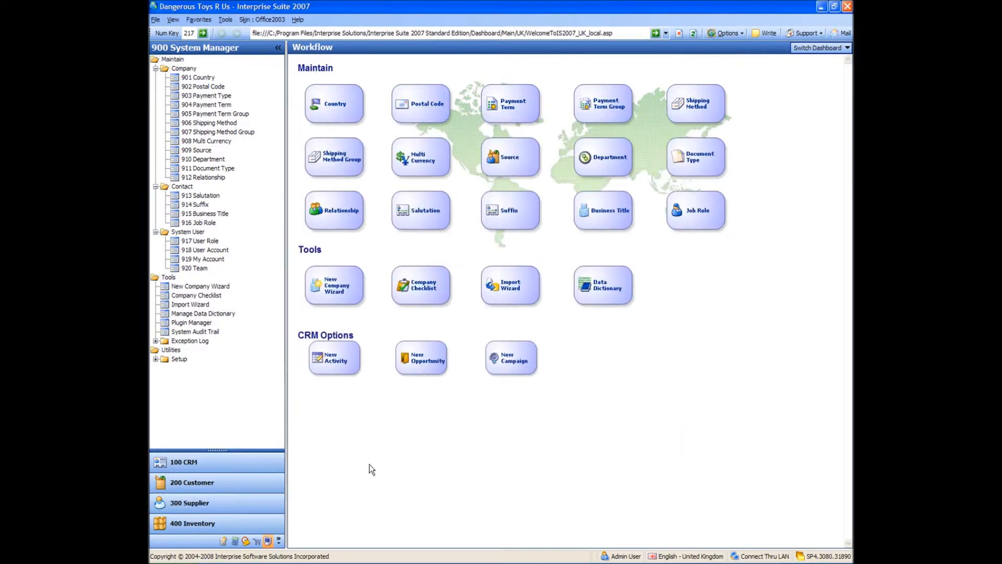
Refresh Find Customer, confirming balances 1,318.84 EURO (French) and 4,158.94 USD (US)
click(191, 482)
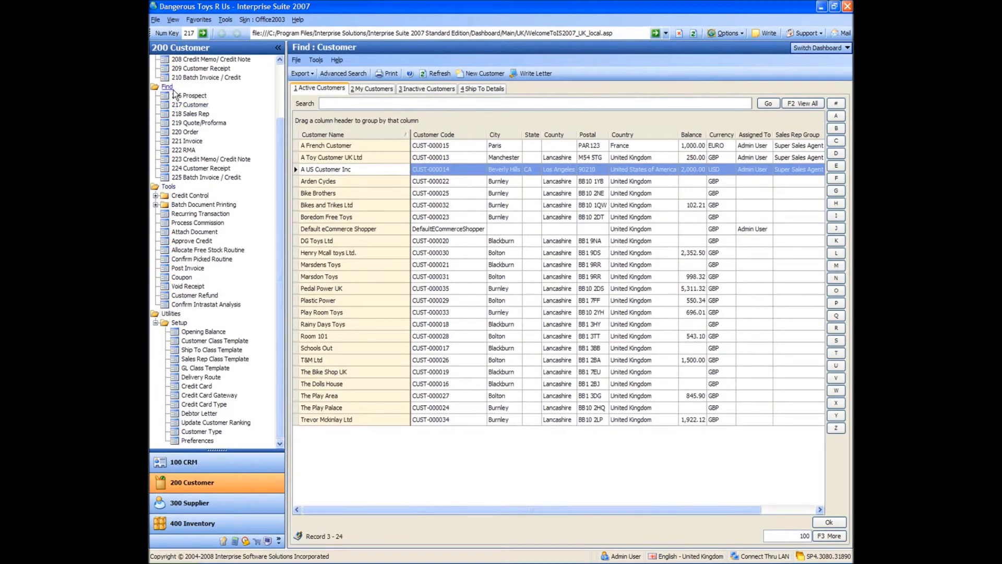
click(325, 145)
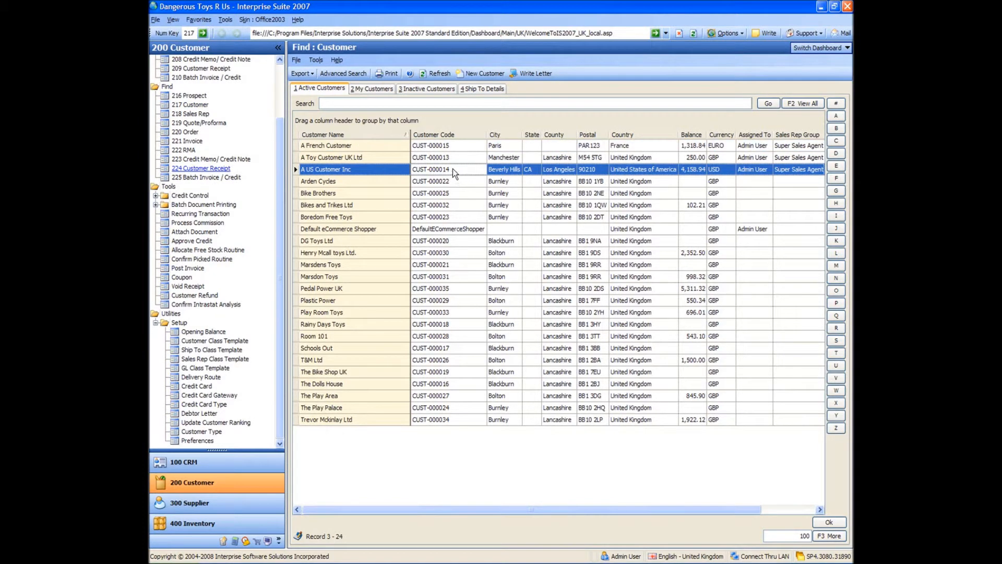
click(326, 145)
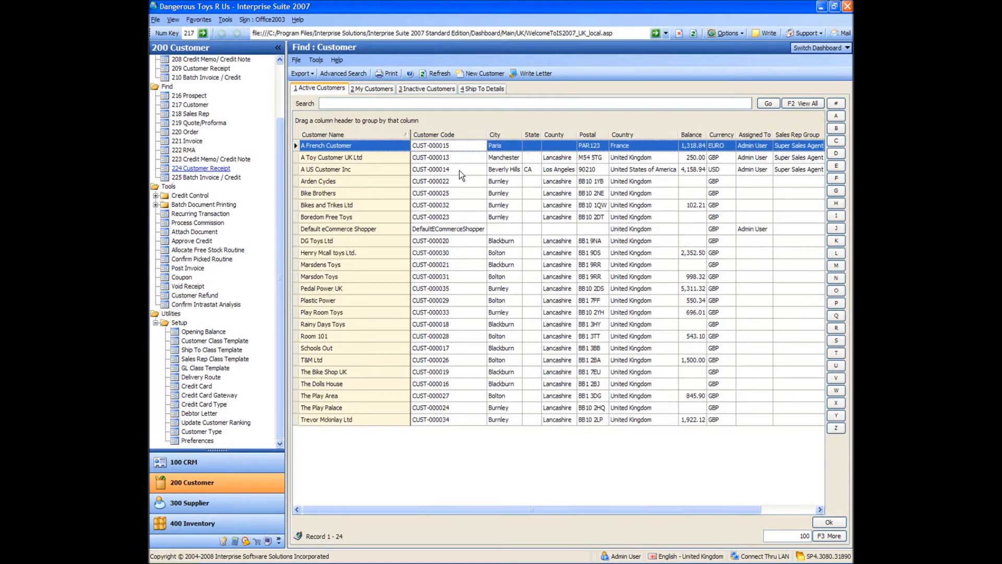
click(326, 168)
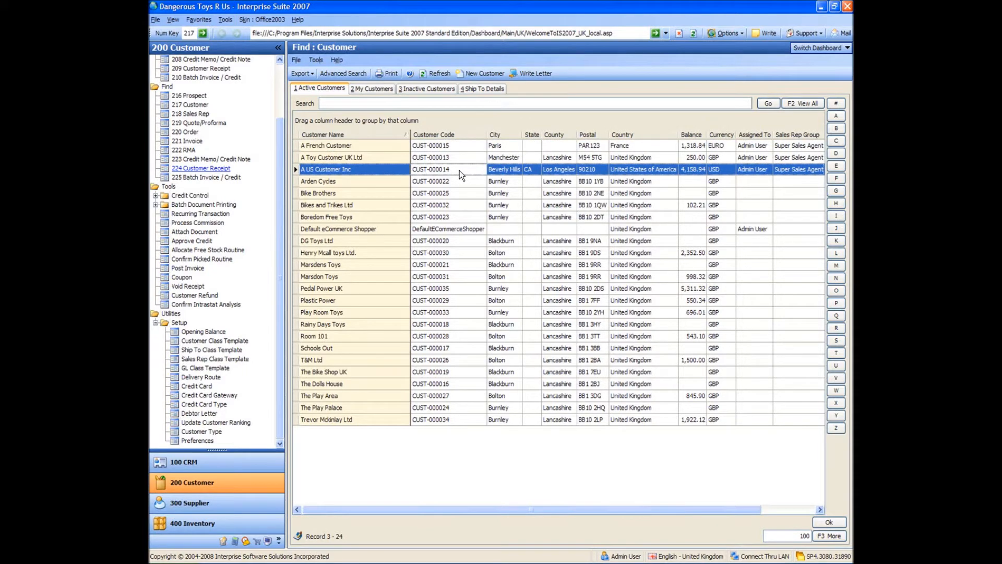